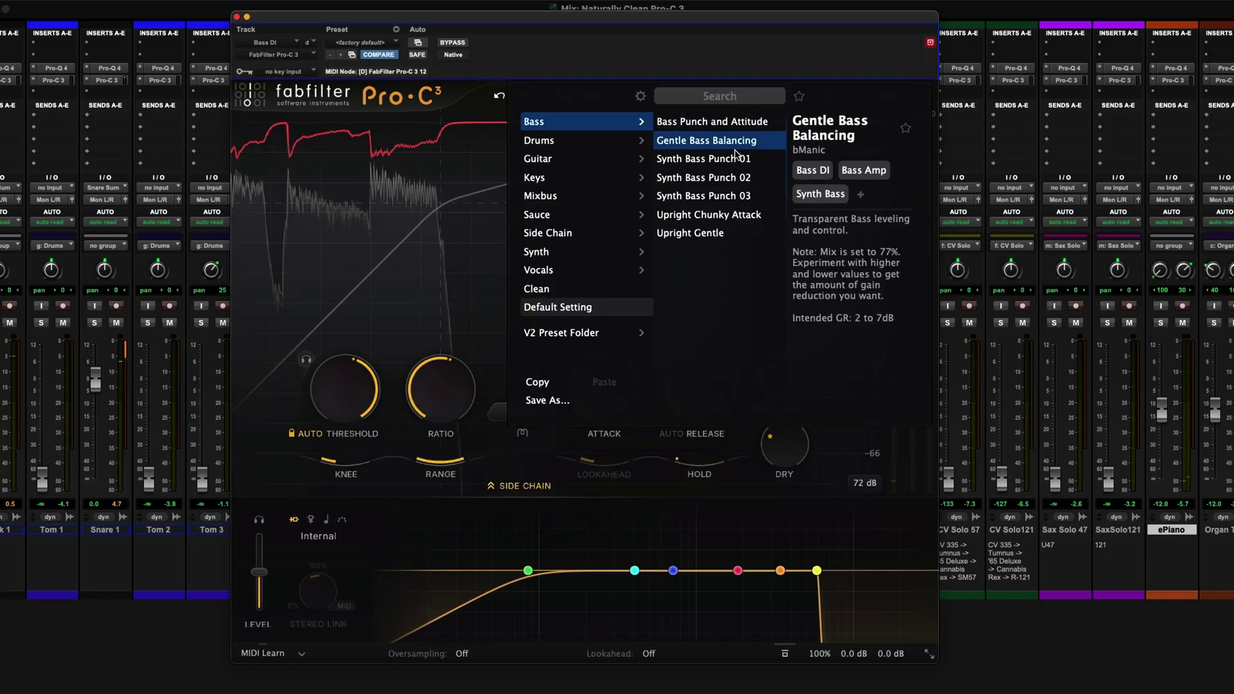
- Audition the Upright Gentle and Upright Chunky Attack presets, then load Bass Punch and Attitude
left_click(714, 140)
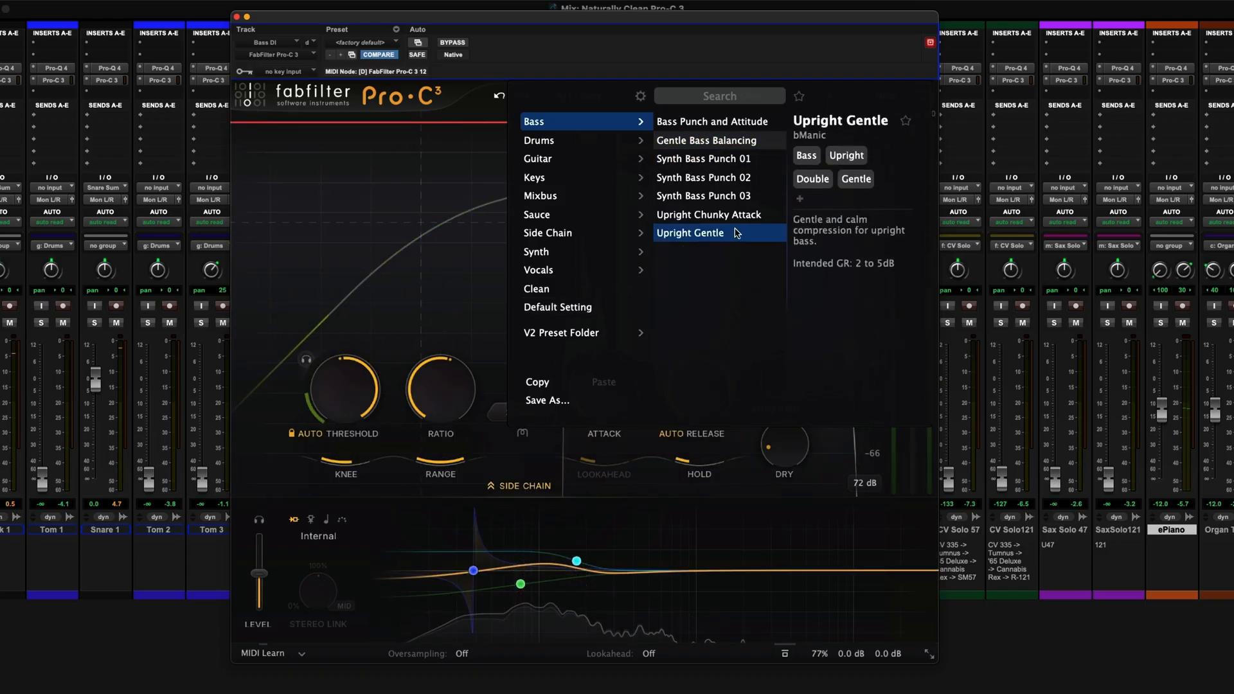
left_click(706, 214)
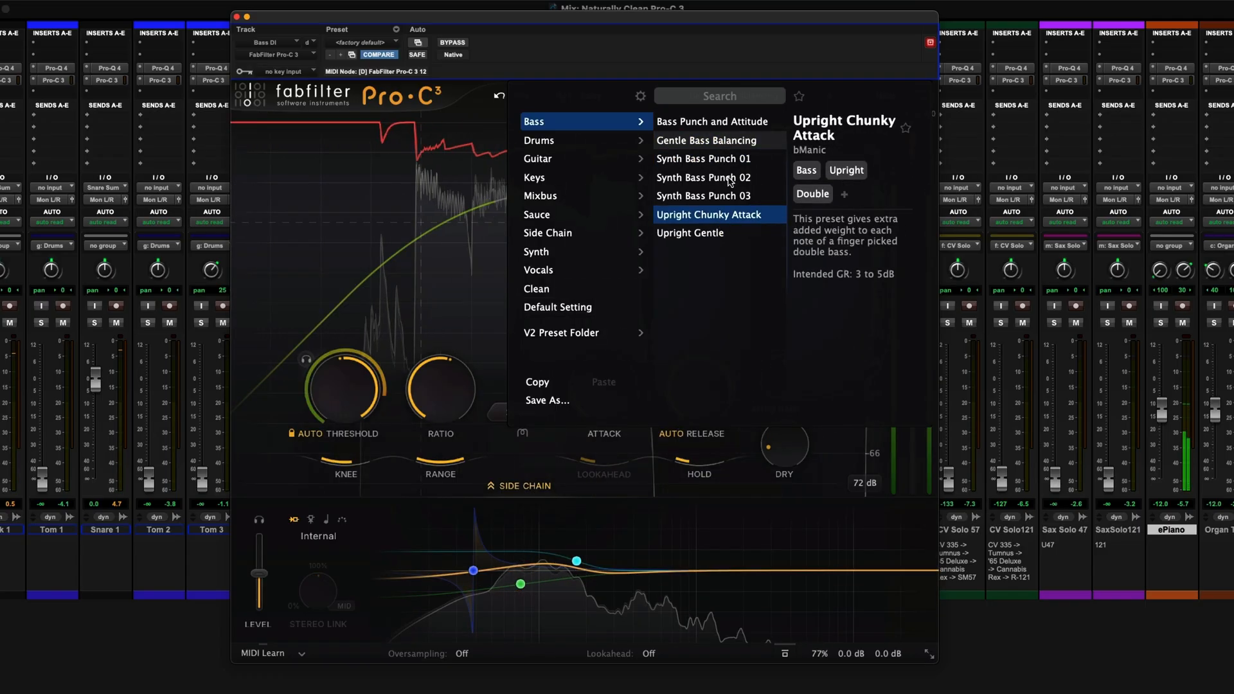
left_click(710, 122)
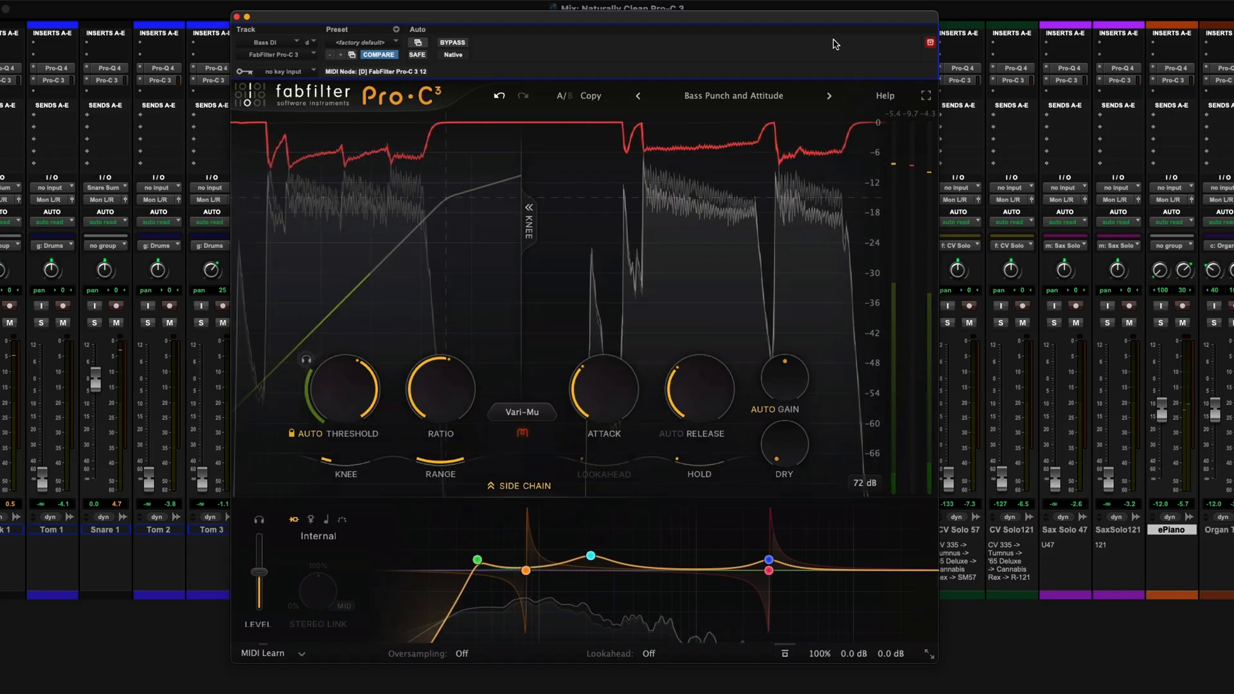
mouse_move(824, 45)
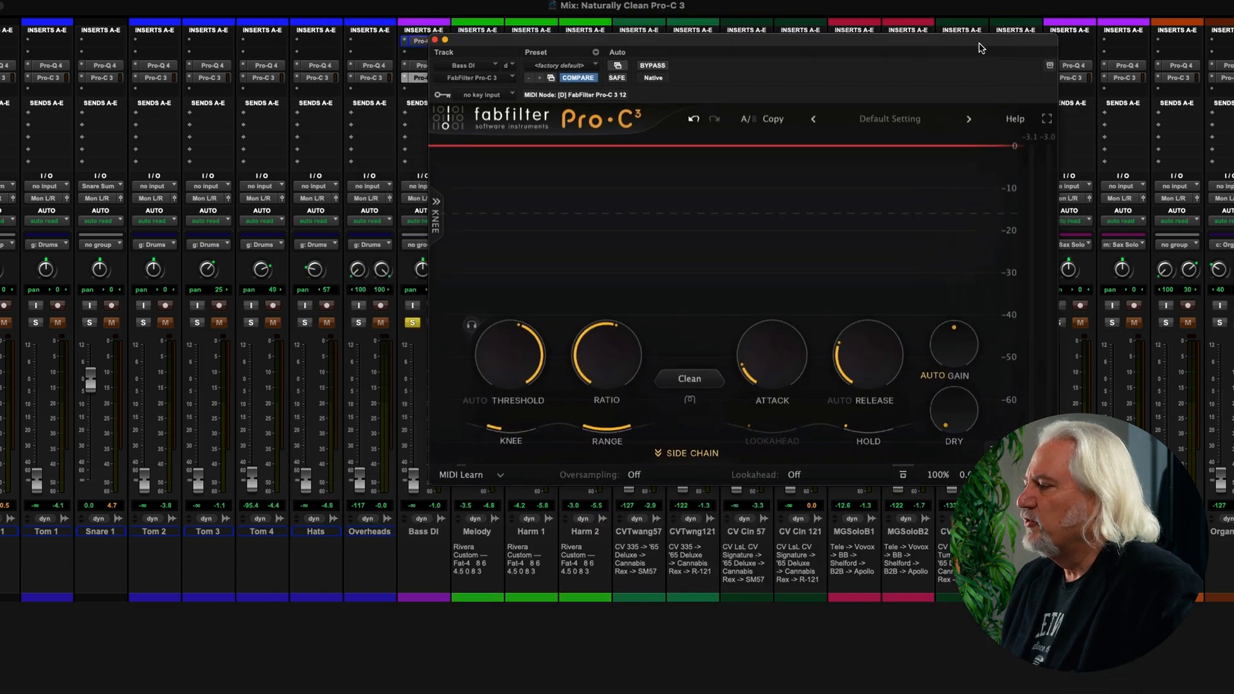
- Open the Bass DI Pro-C 2 instance and view Pro-C 3's interface size options
left_click(424, 41)
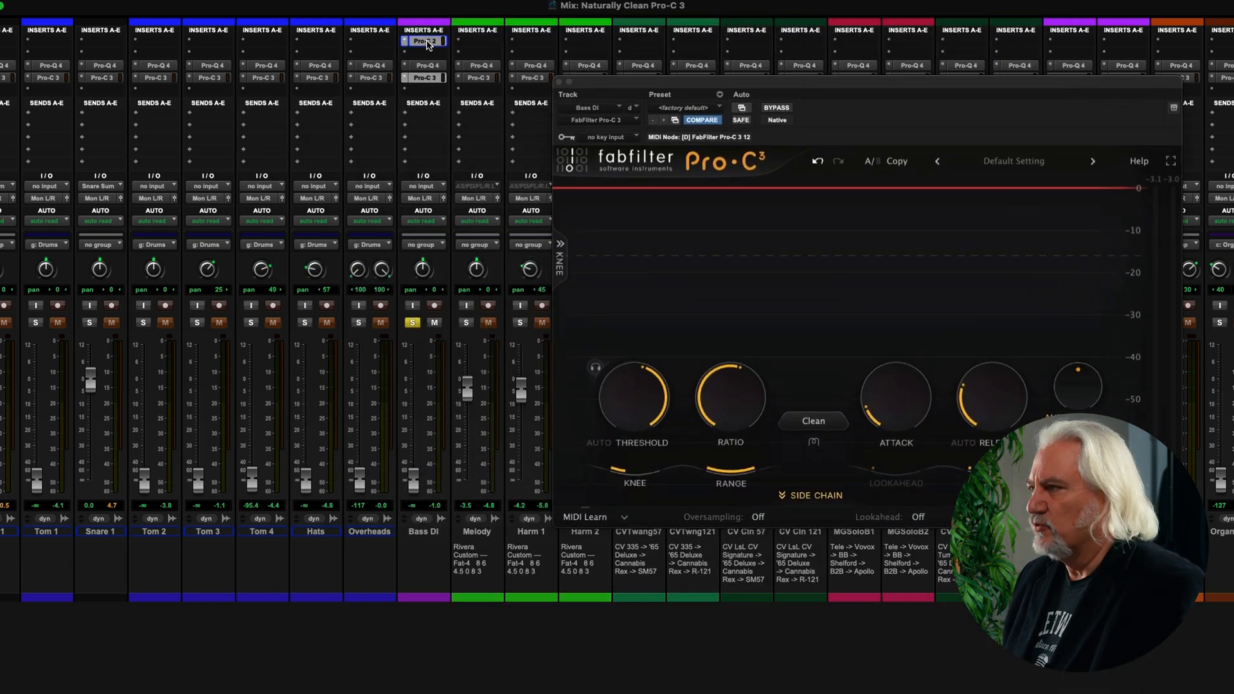
left_click(422, 40)
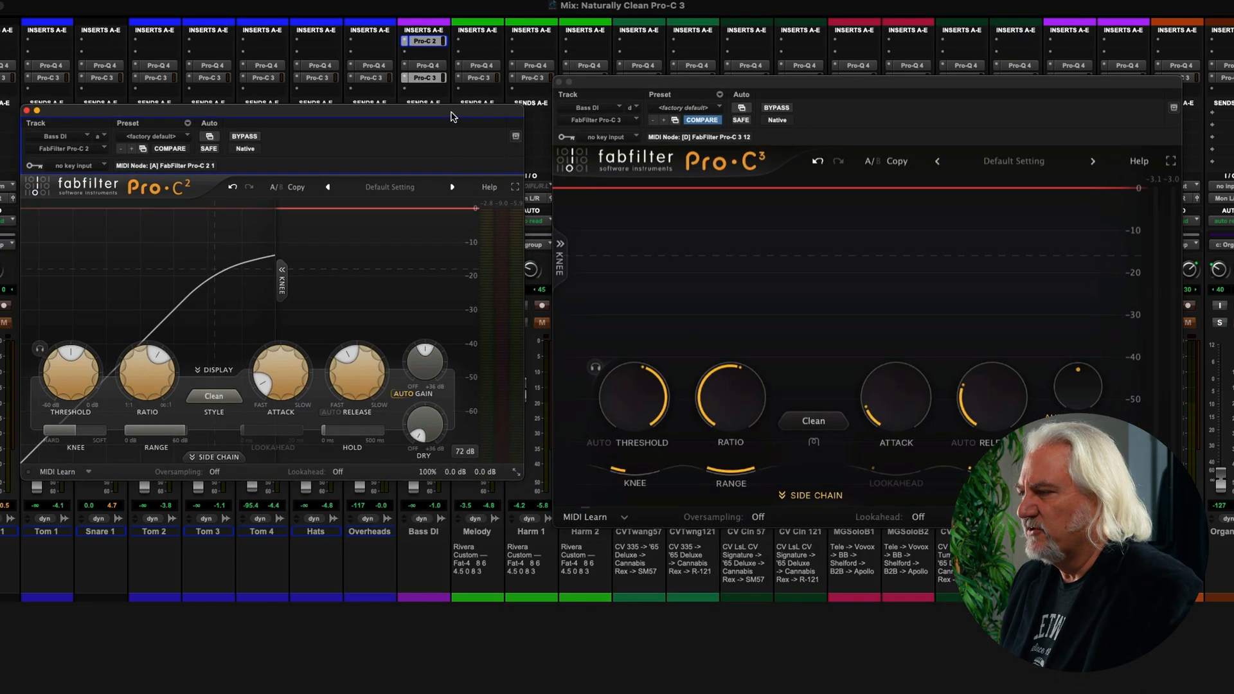
mouse_move(718, 195)
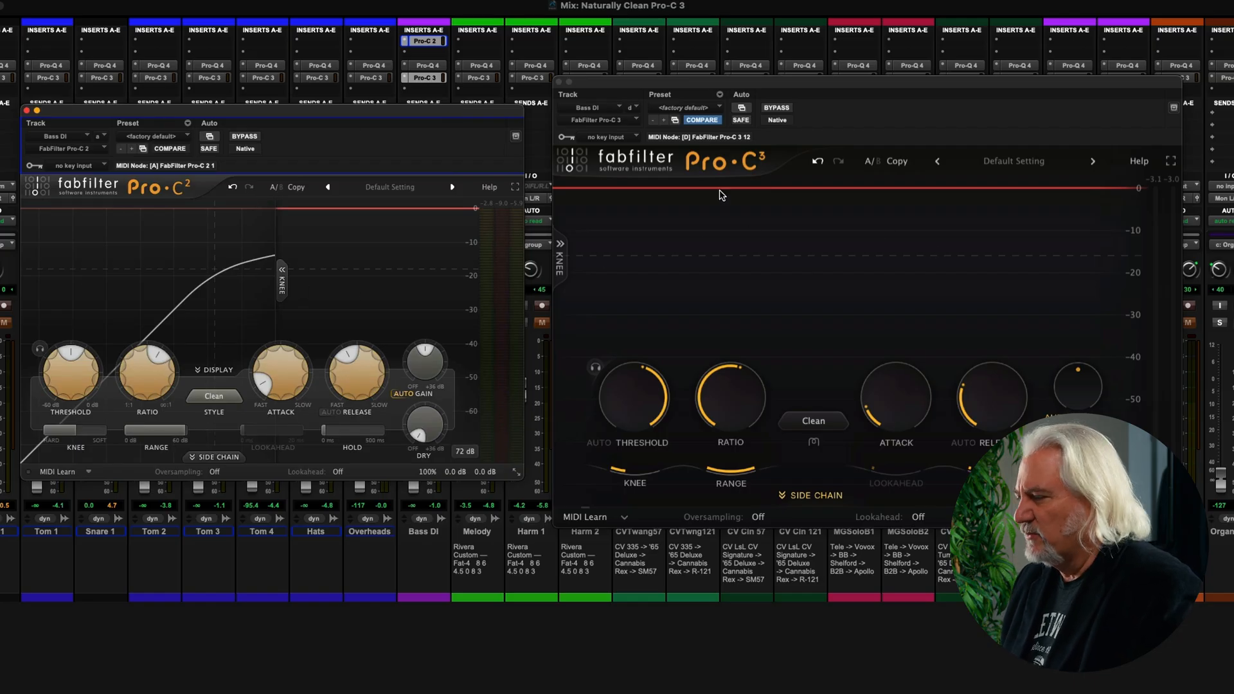
mouse_move(501, 150)
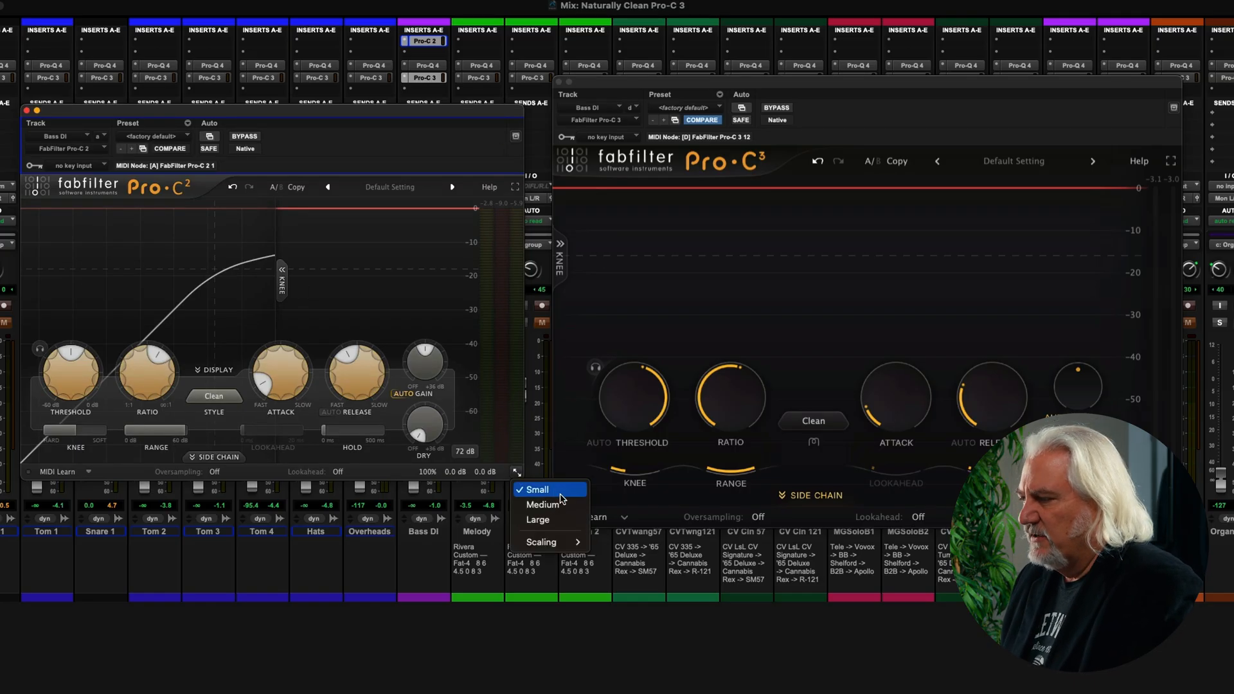
mouse_move(570, 557)
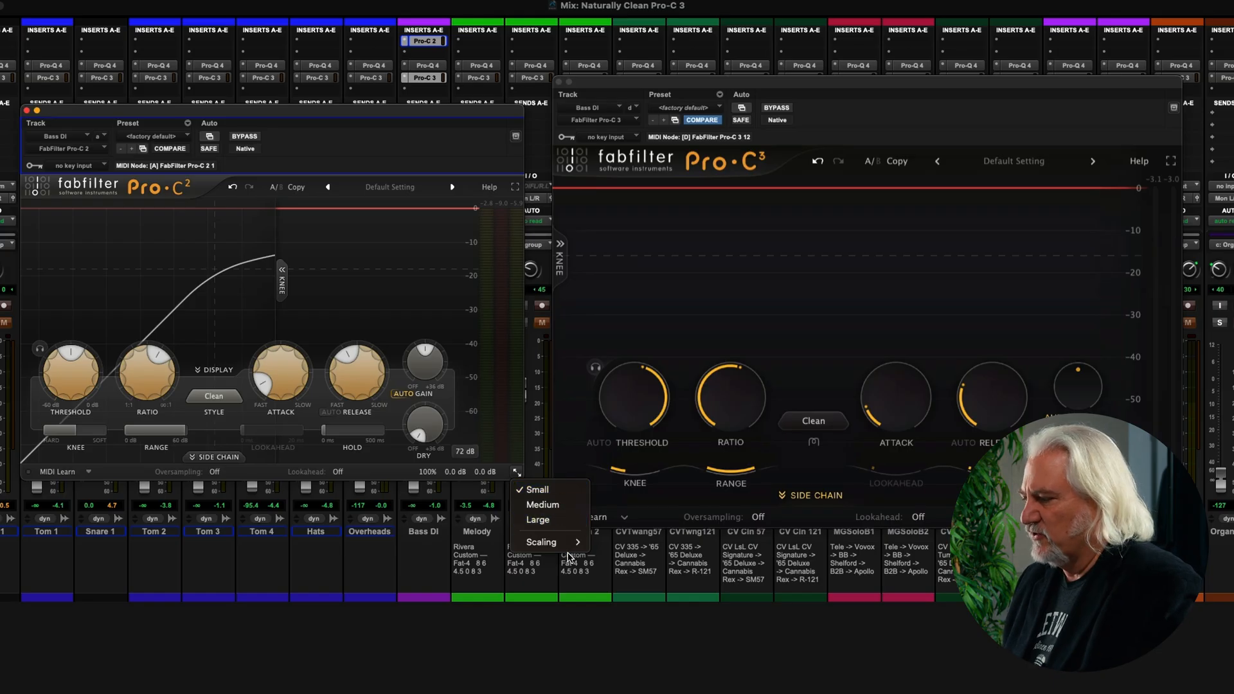
left_click(541, 541)
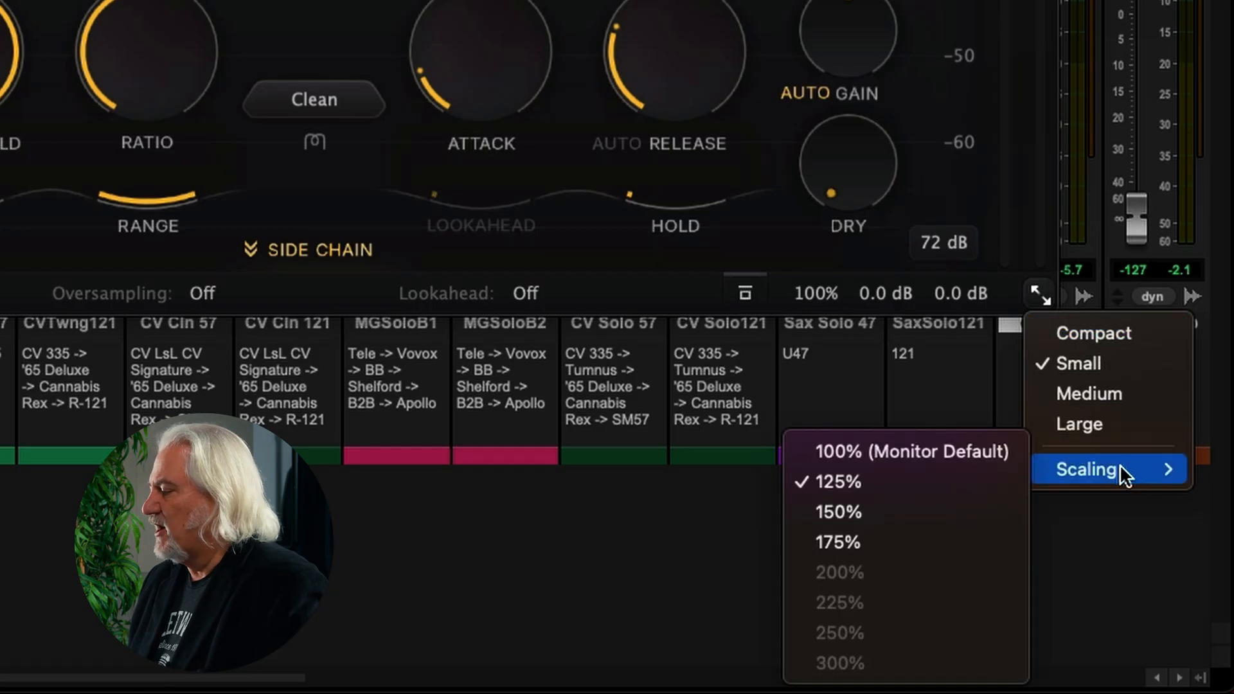
mouse_move(866, 681)
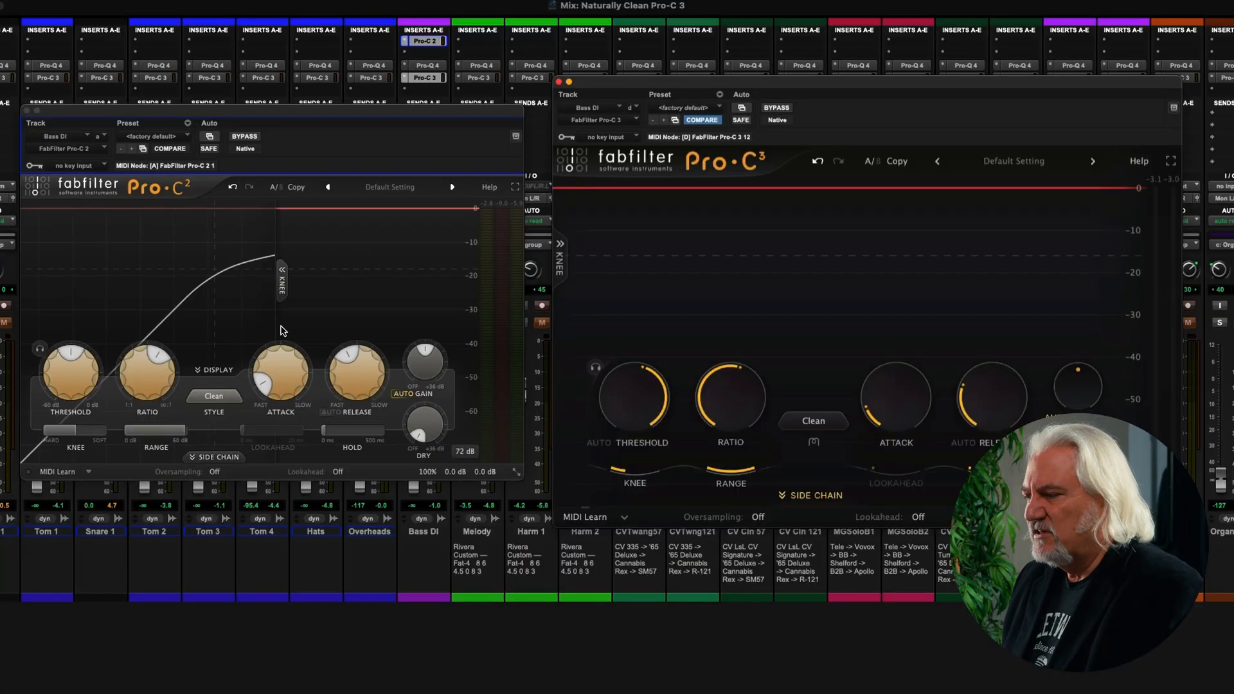
left_click(214, 471)
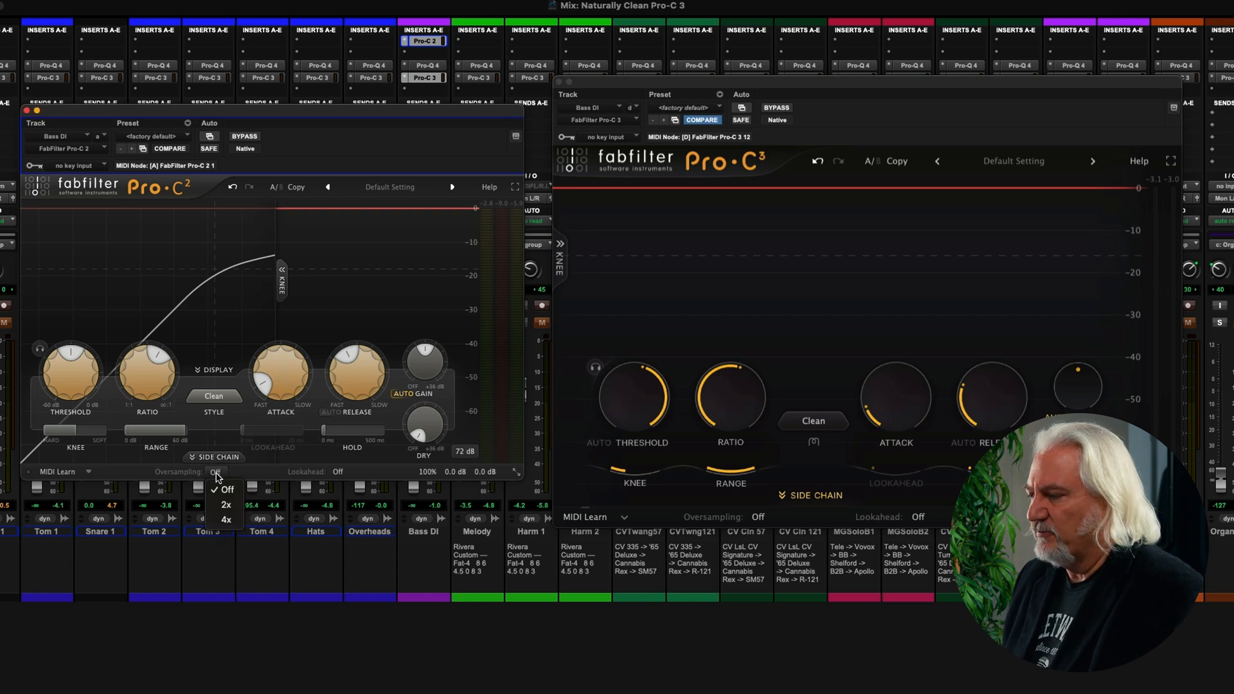
mouse_move(750, 527)
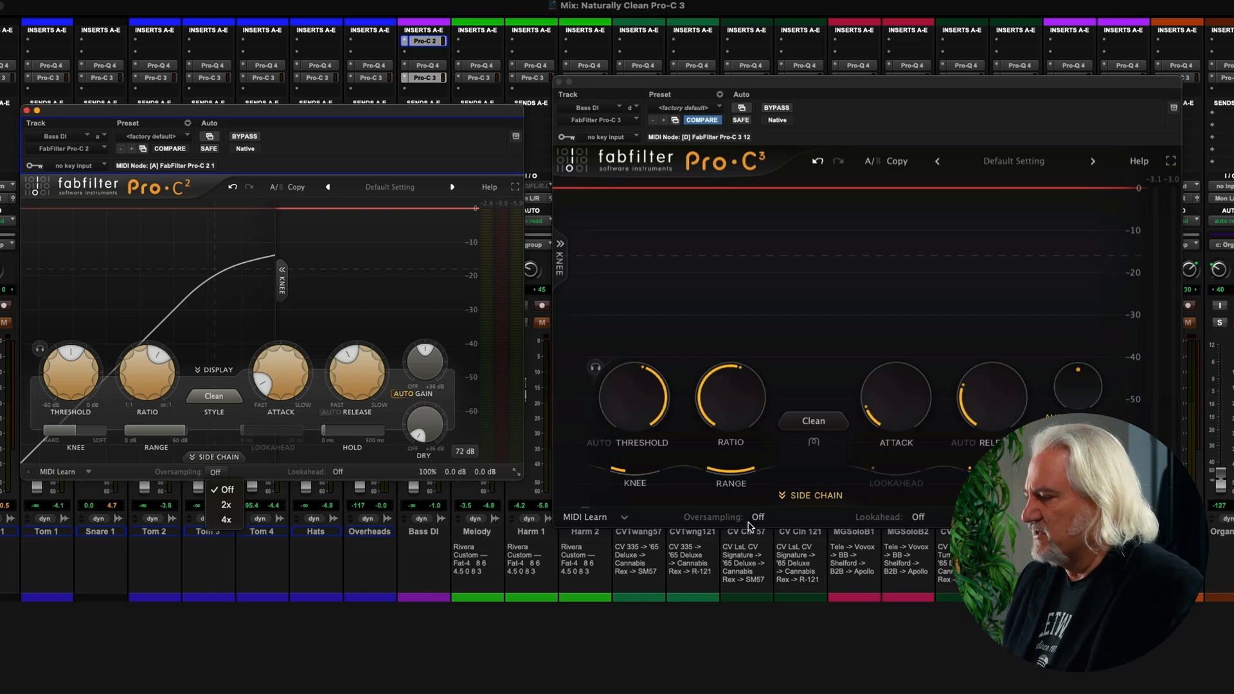
left_click(758, 516)
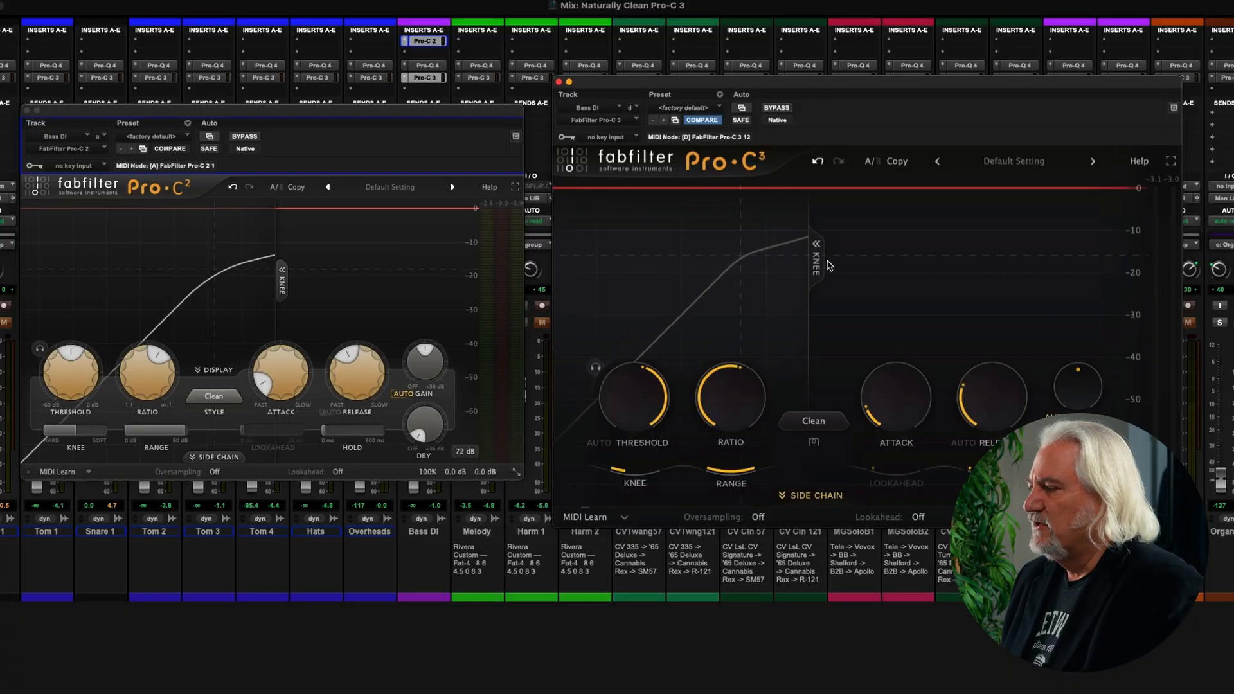
mouse_move(704, 301)
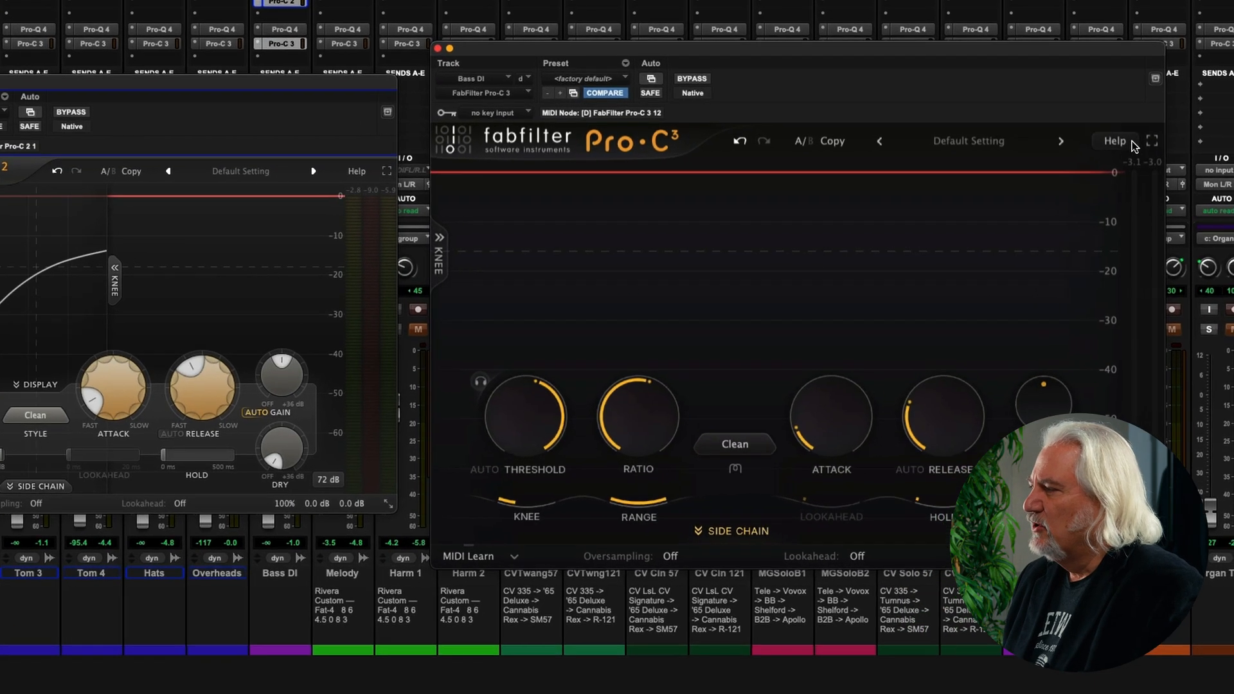
- Enable Show Input Level Meter from the Help menu, then recheck the setting
left_click(1114, 140)
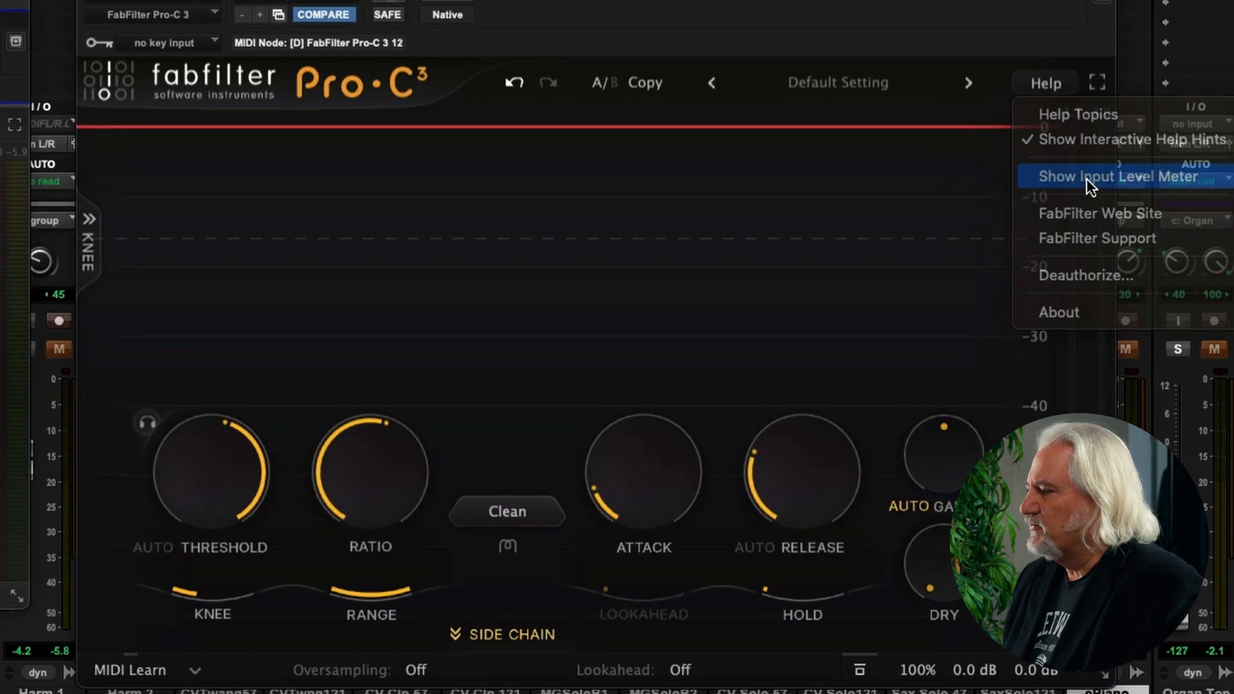
left_click(1114, 175)
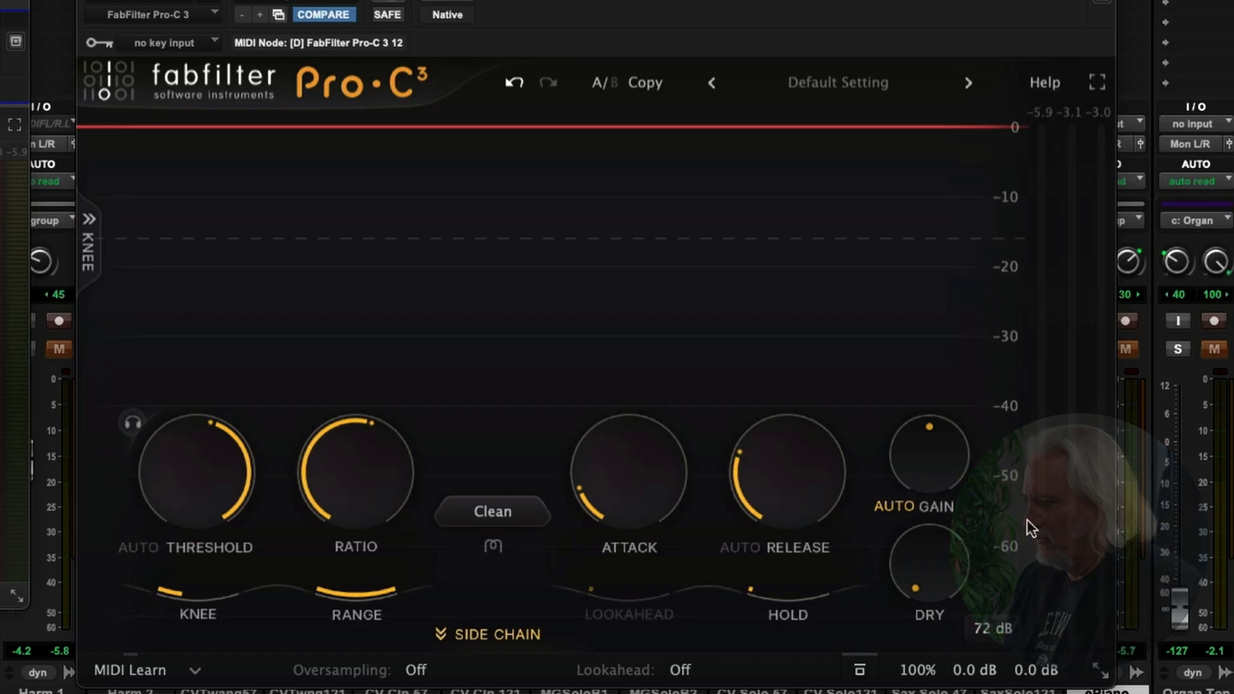
left_click(1044, 82)
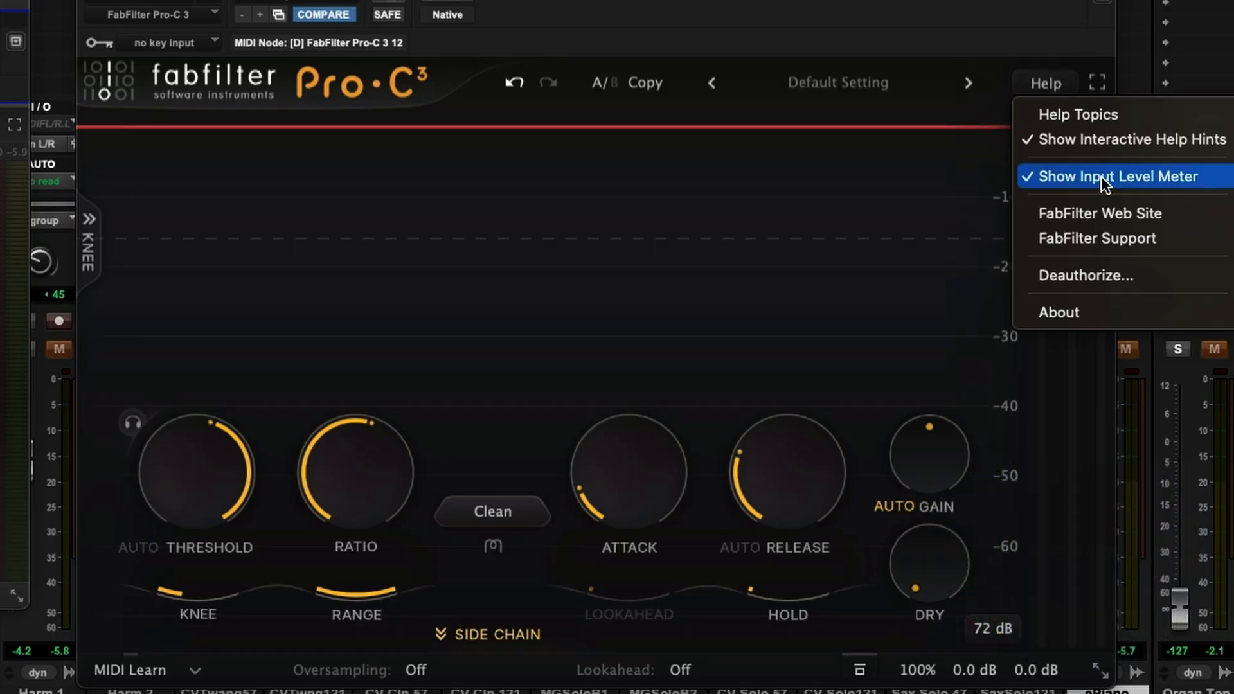
left_click(1116, 175)
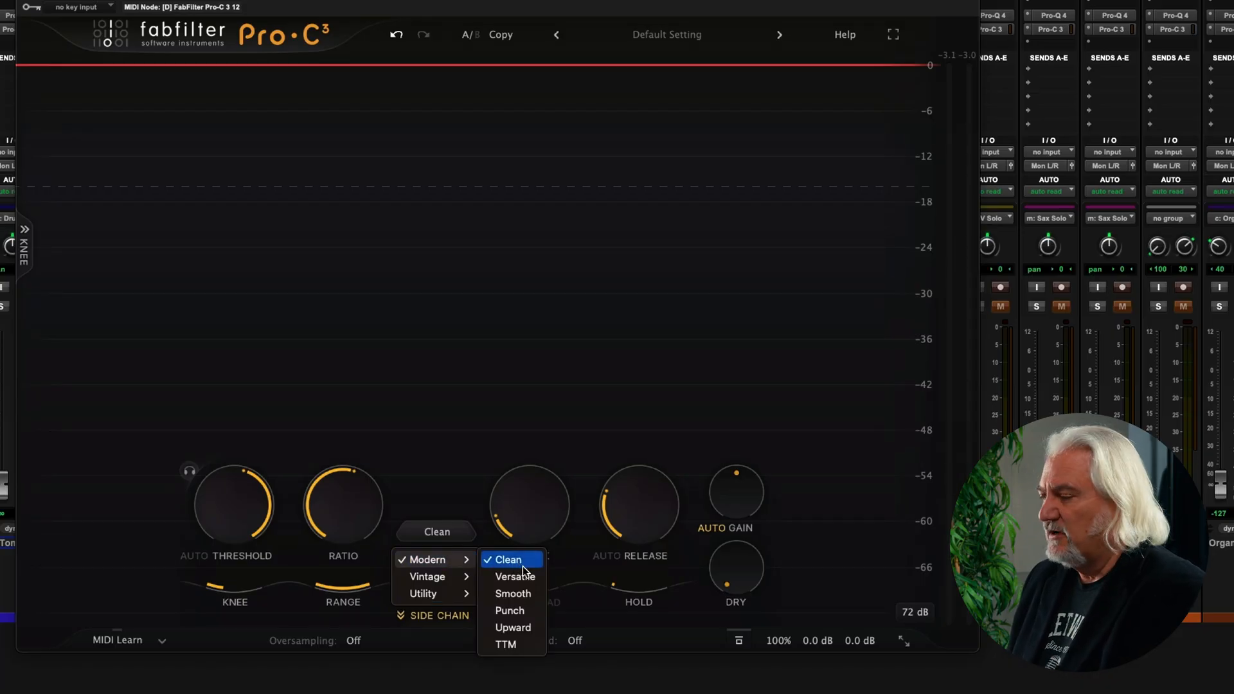
mouse_move(506, 644)
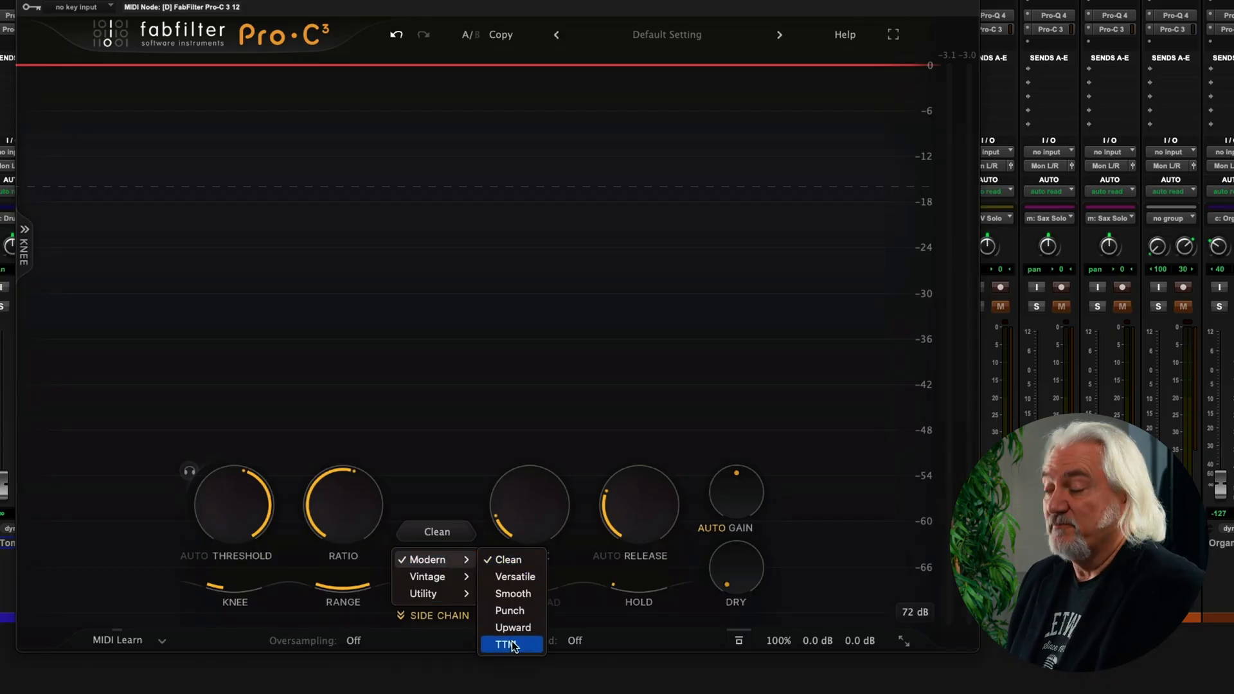
mouse_move(512, 576)
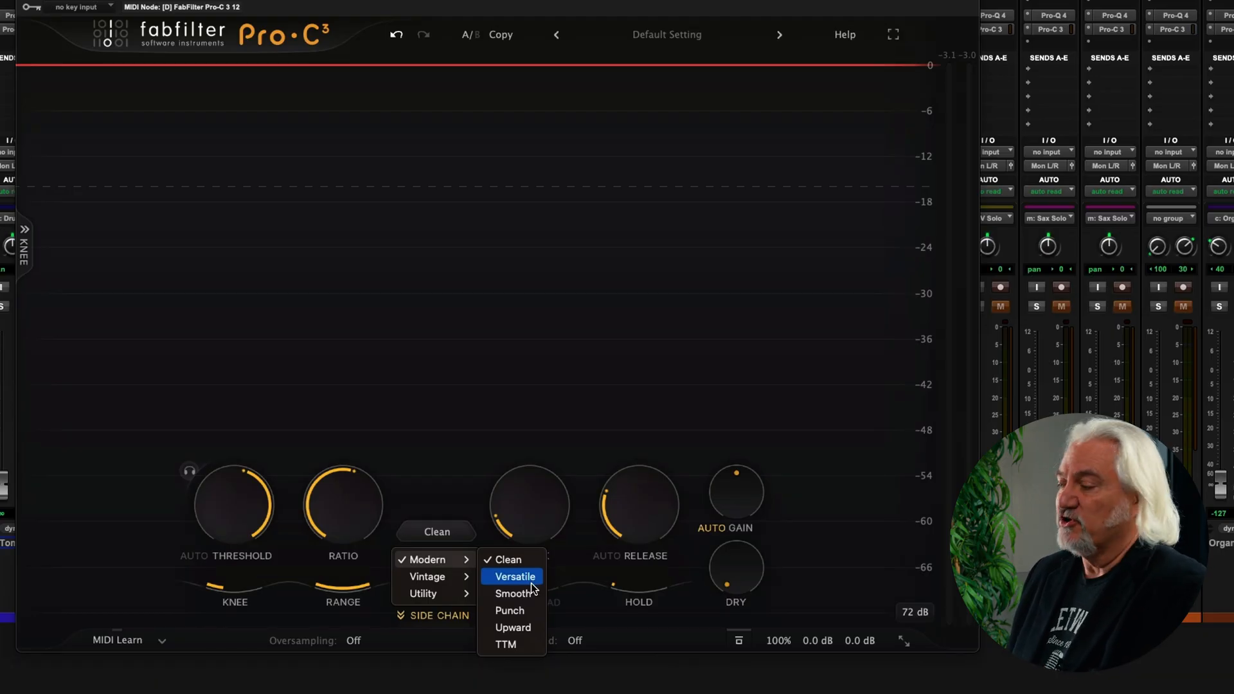
mouse_move(527, 593)
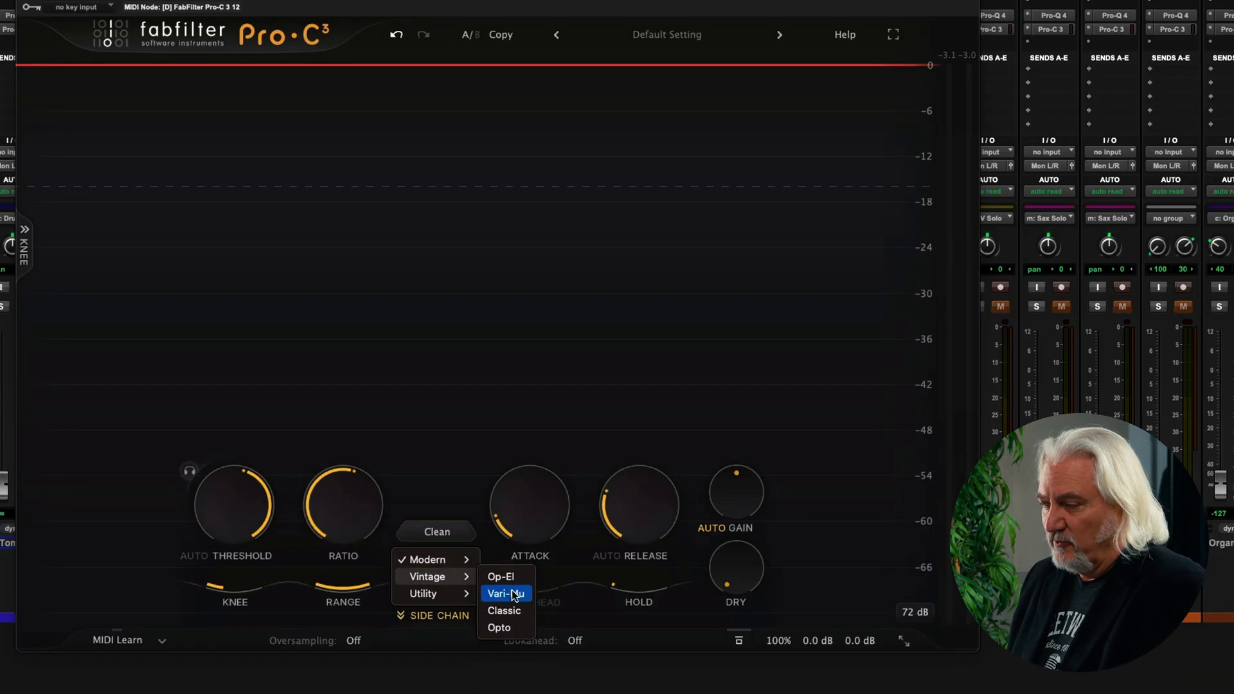
mouse_move(506, 576)
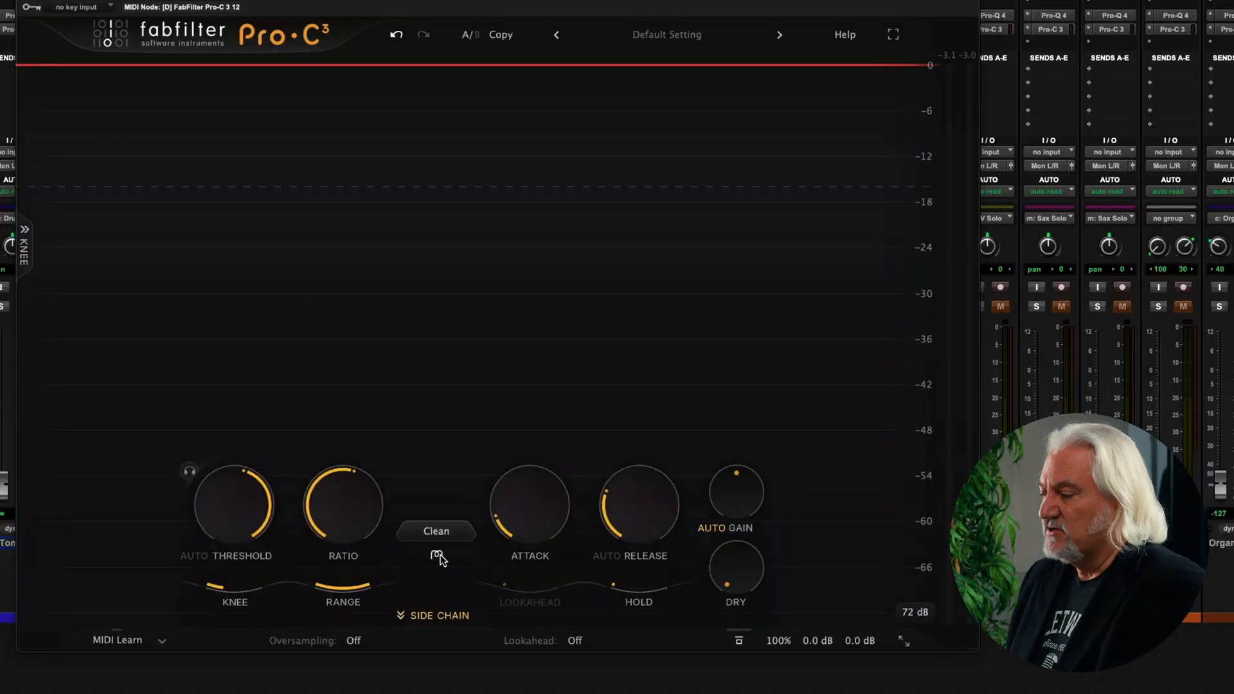
- Open the Character saturation panel below the style button, with Off selected
left_click(435, 555)
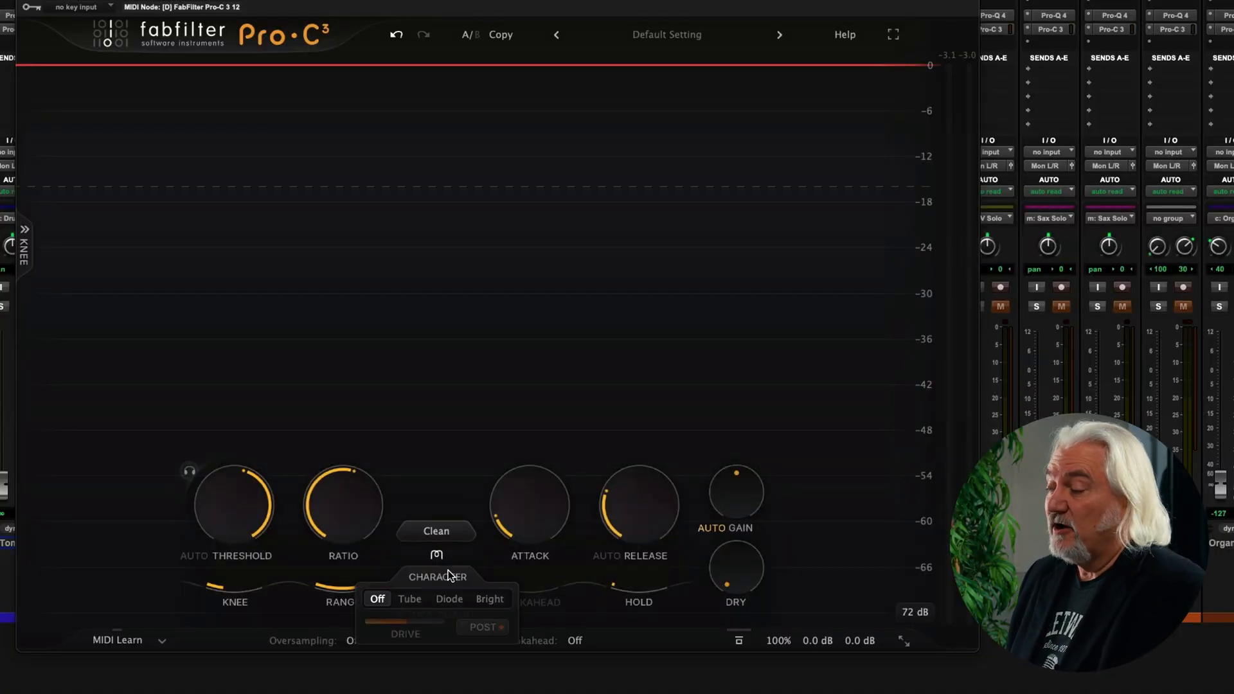
mouse_move(450, 599)
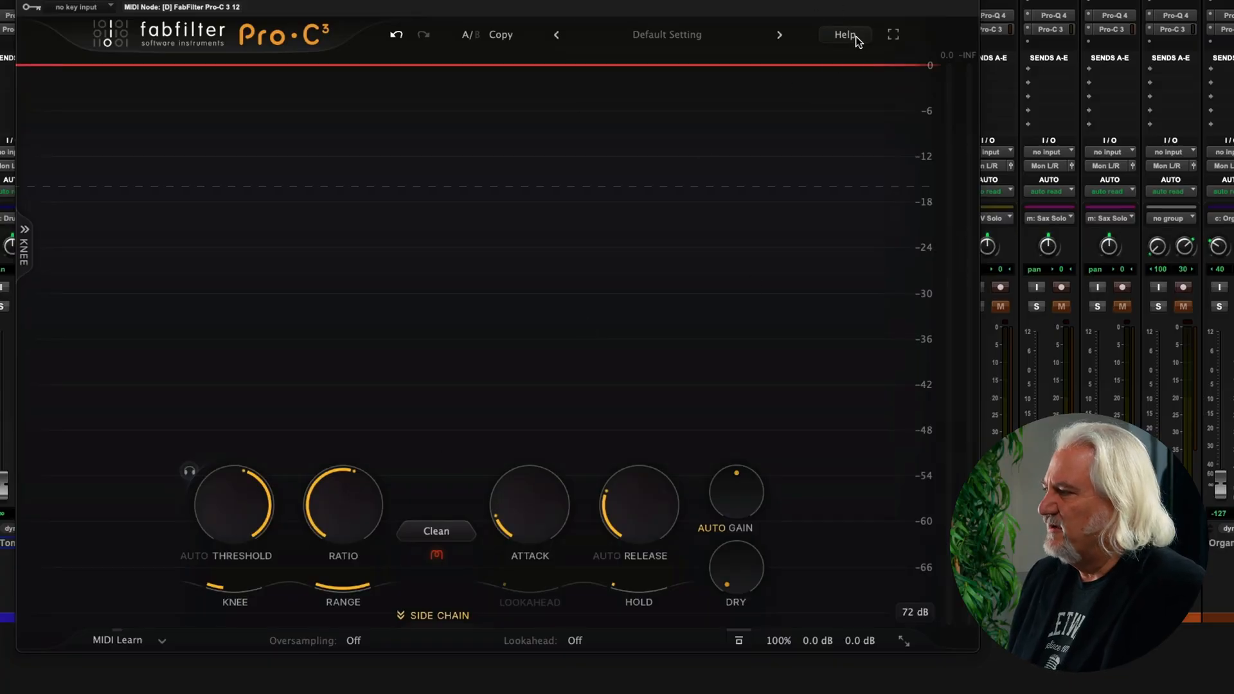
mouse_move(844, 34)
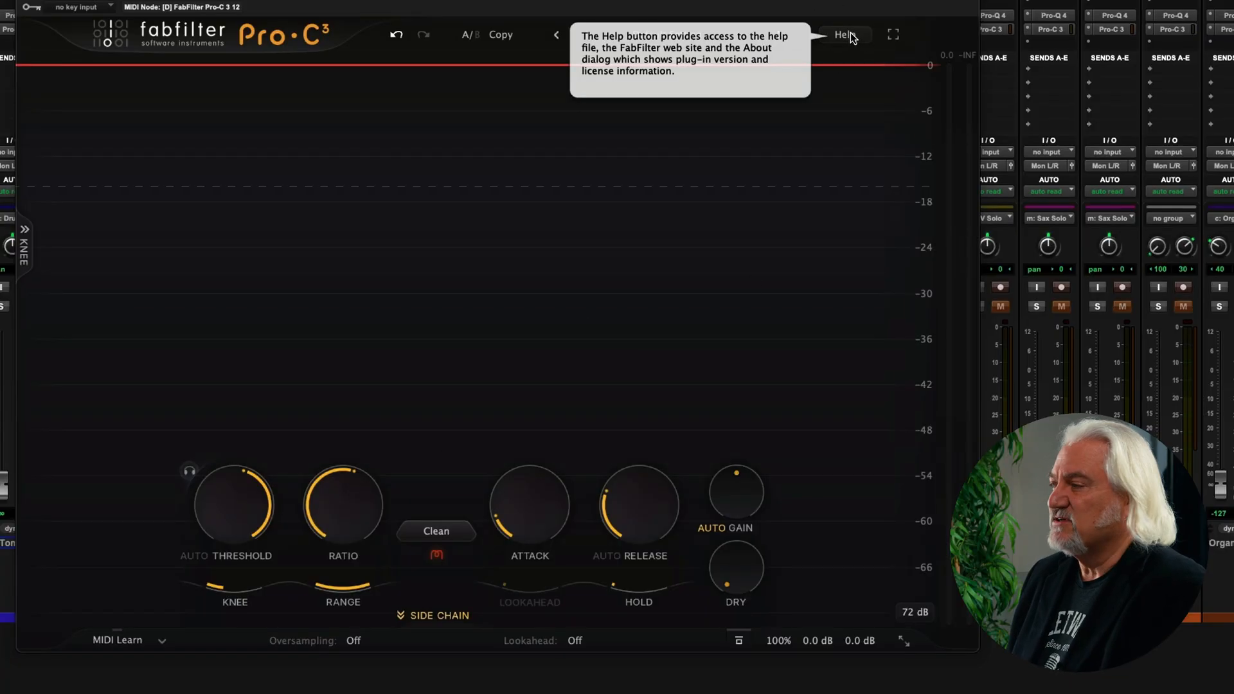
mouse_move(642, 564)
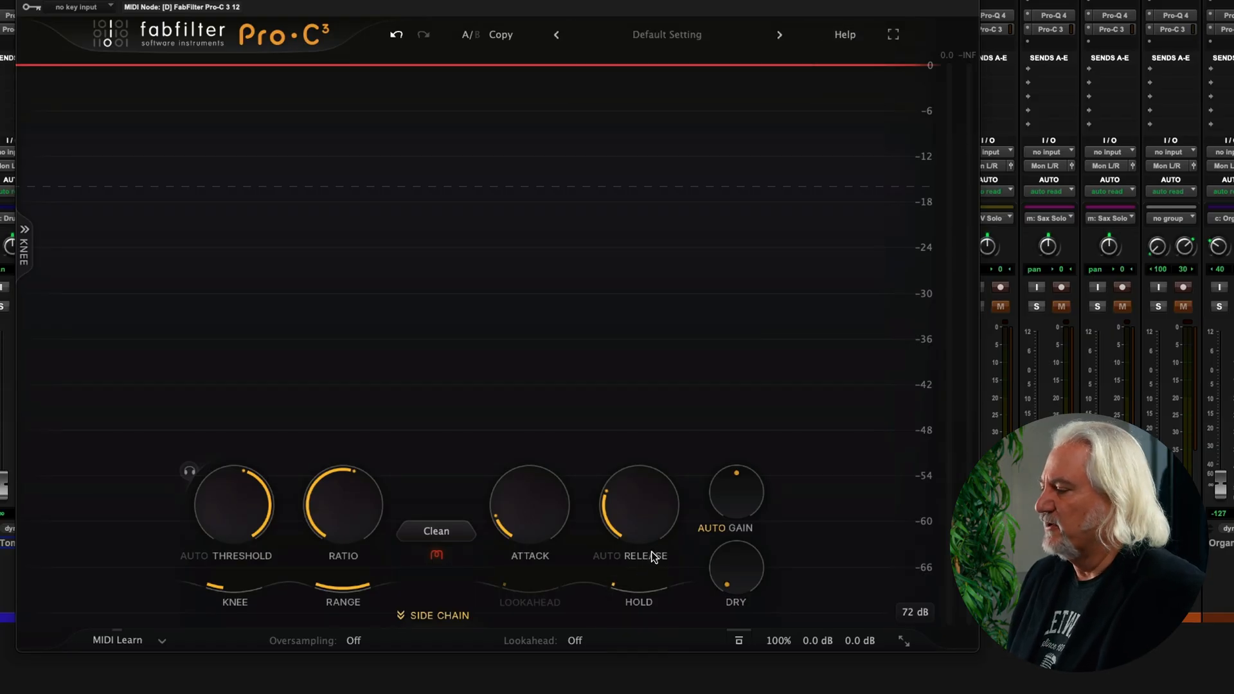
mouse_move(638, 503)
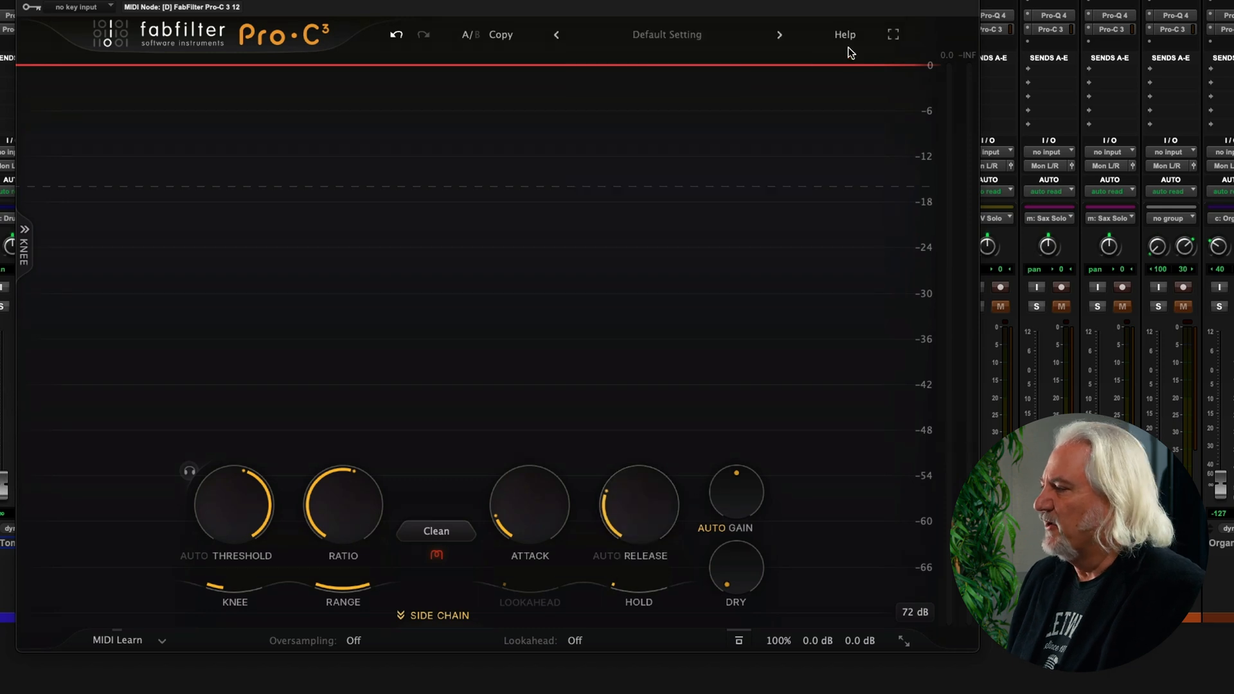
mouse_move(845, 35)
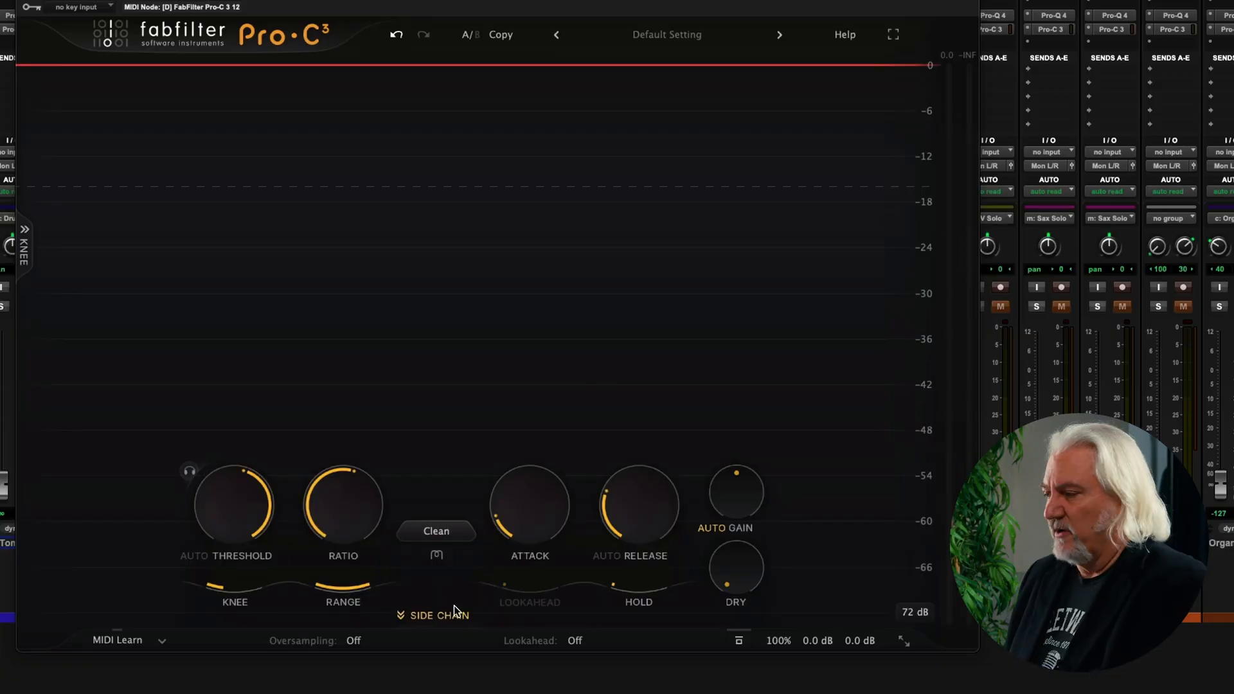
- Expand the side-chain panel and add filter bands, including a 12 dB/oct high cut near 5.9 kHz
left_click(438, 614)
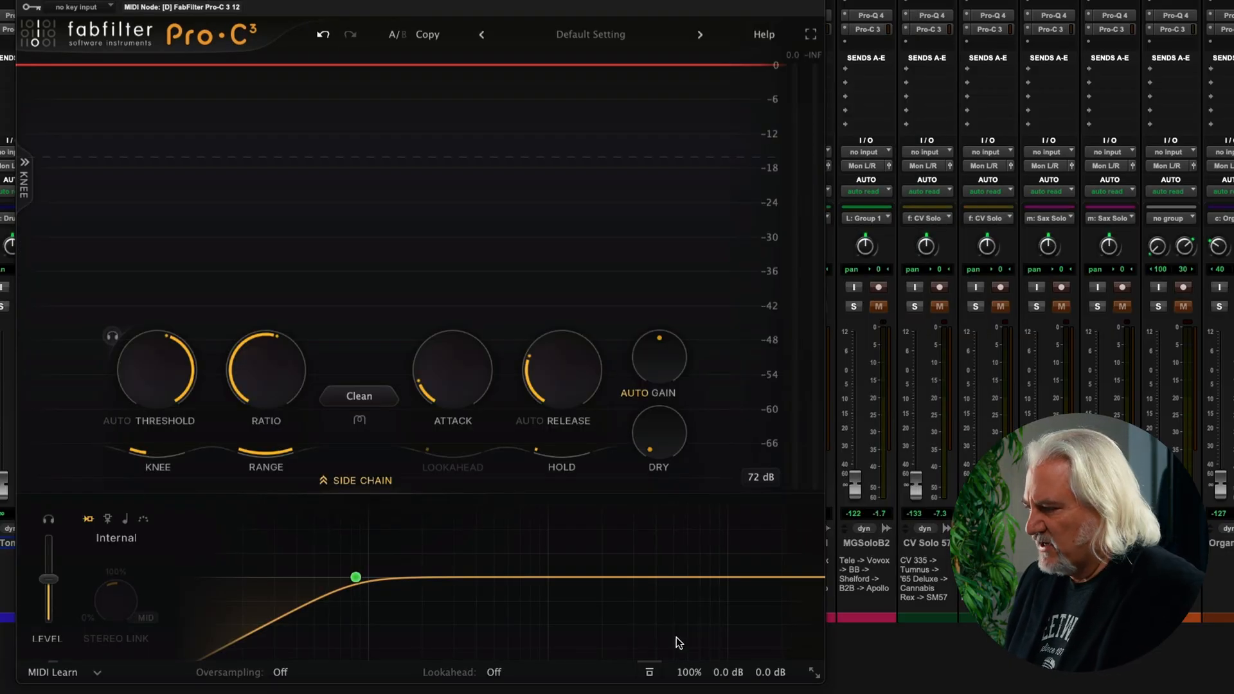
left_click(468, 577)
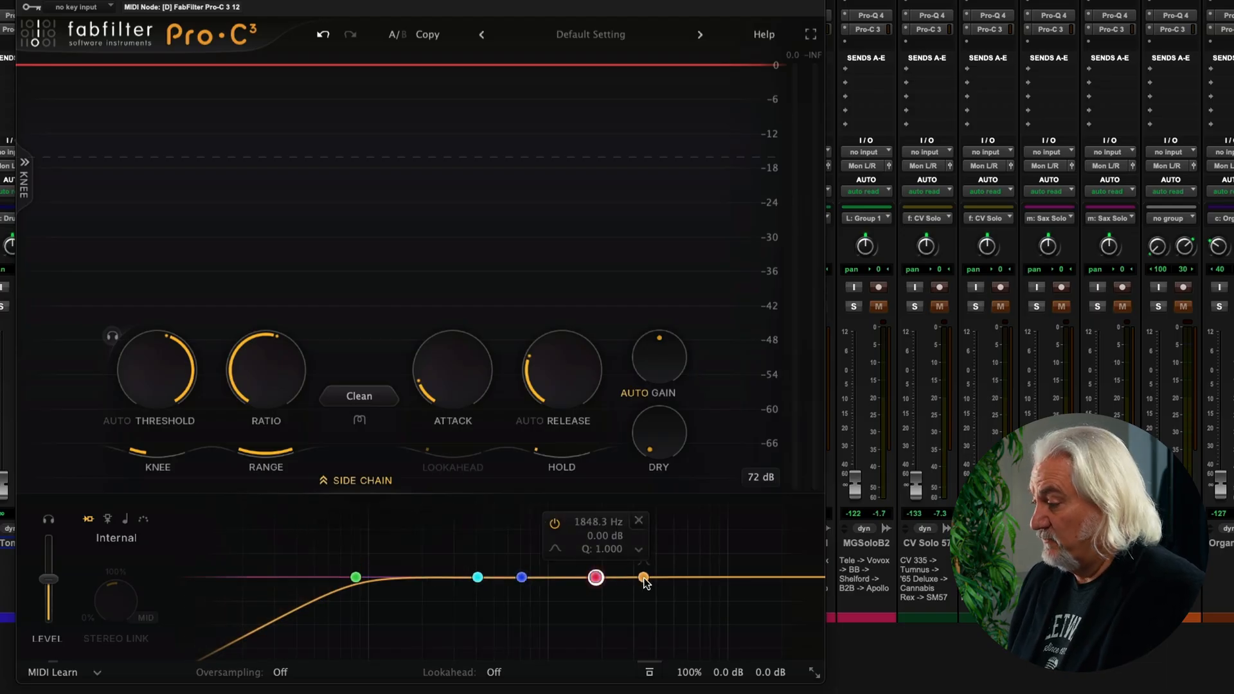
left_click(702, 577)
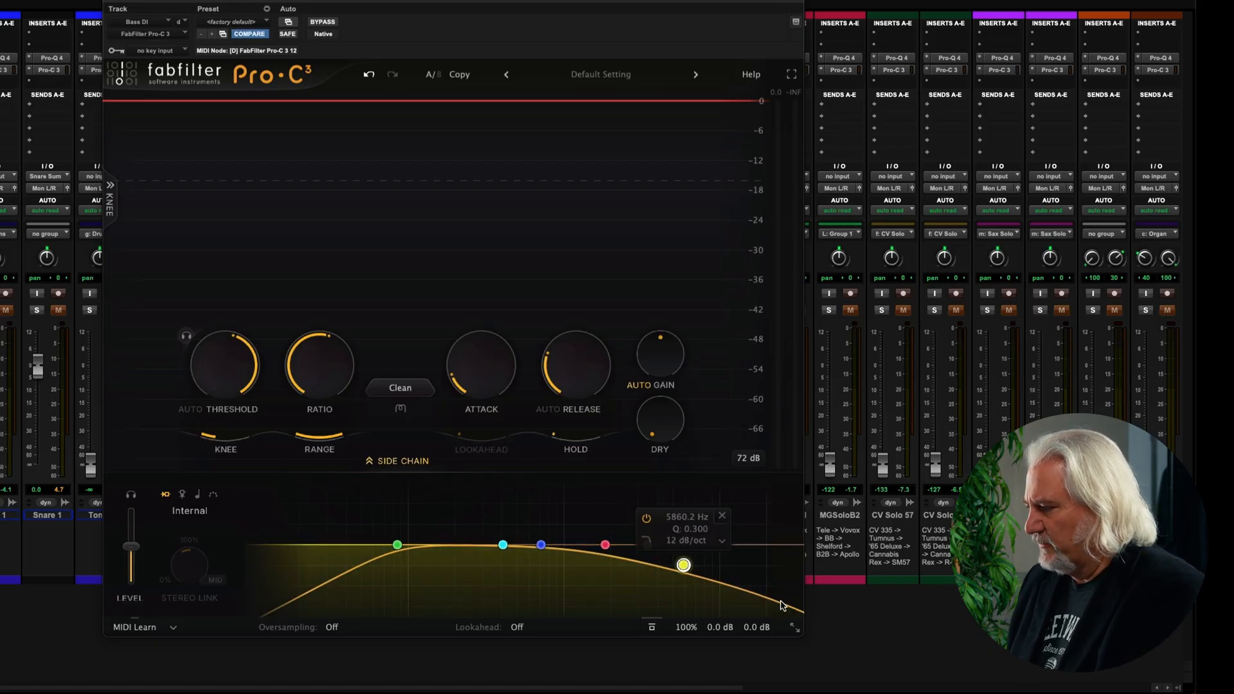
- Set the side-chain high-cut slope to Brickwall, keeping the trigger on Internal after trying Host sync
right_click(683, 564)
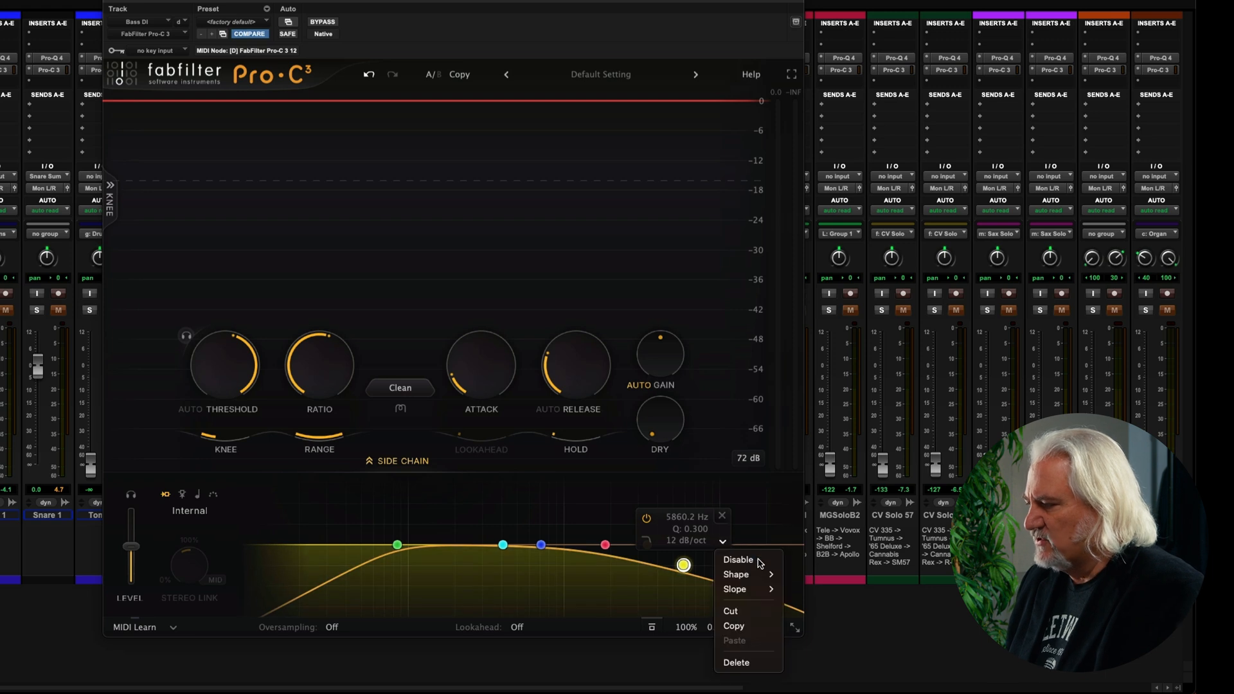
left_click(734, 588)
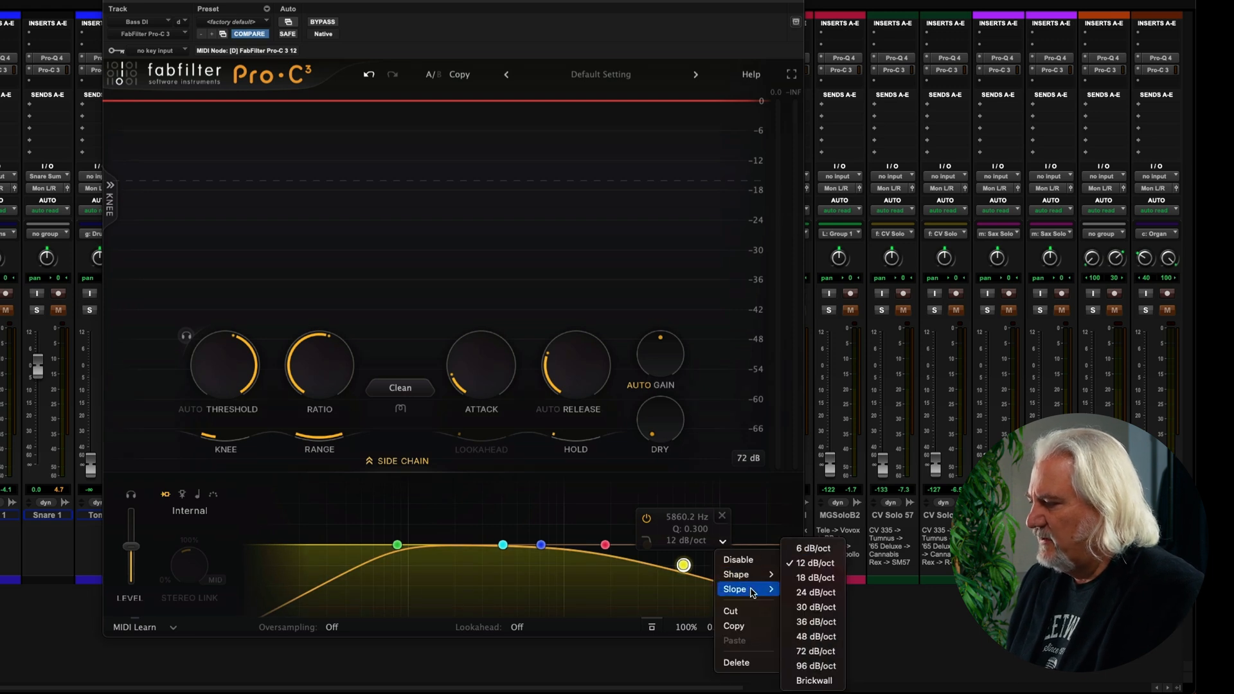
mouse_move(814, 592)
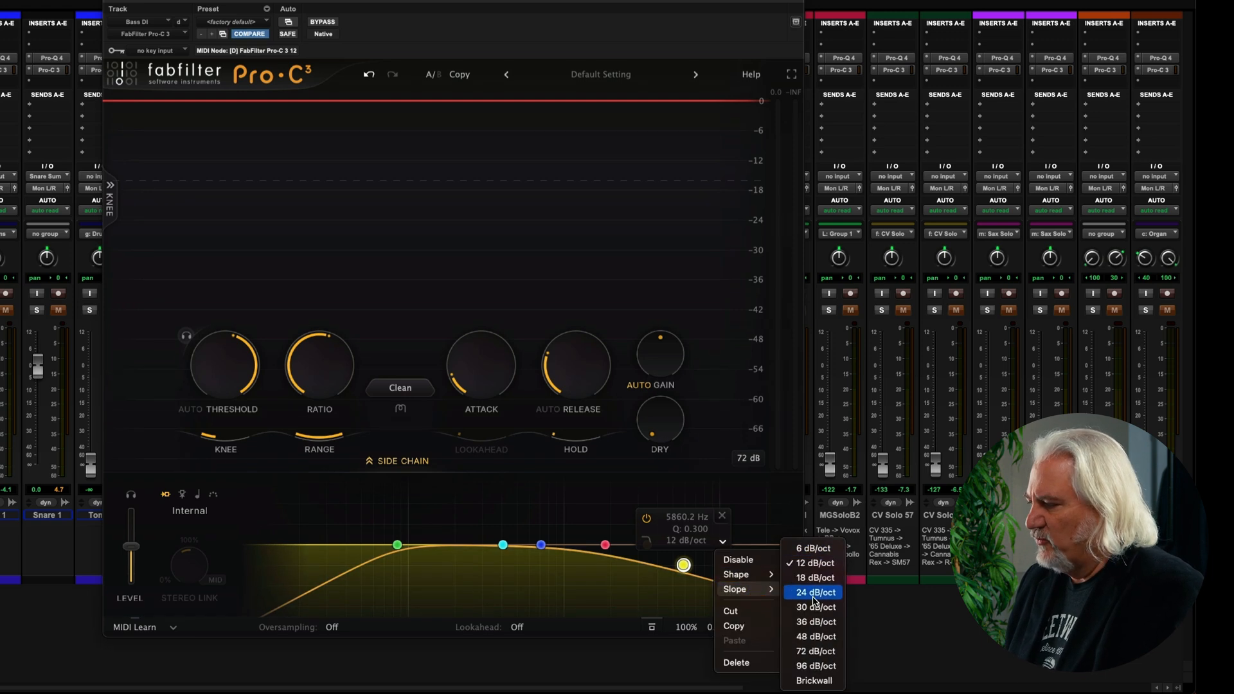
mouse_move(814, 680)
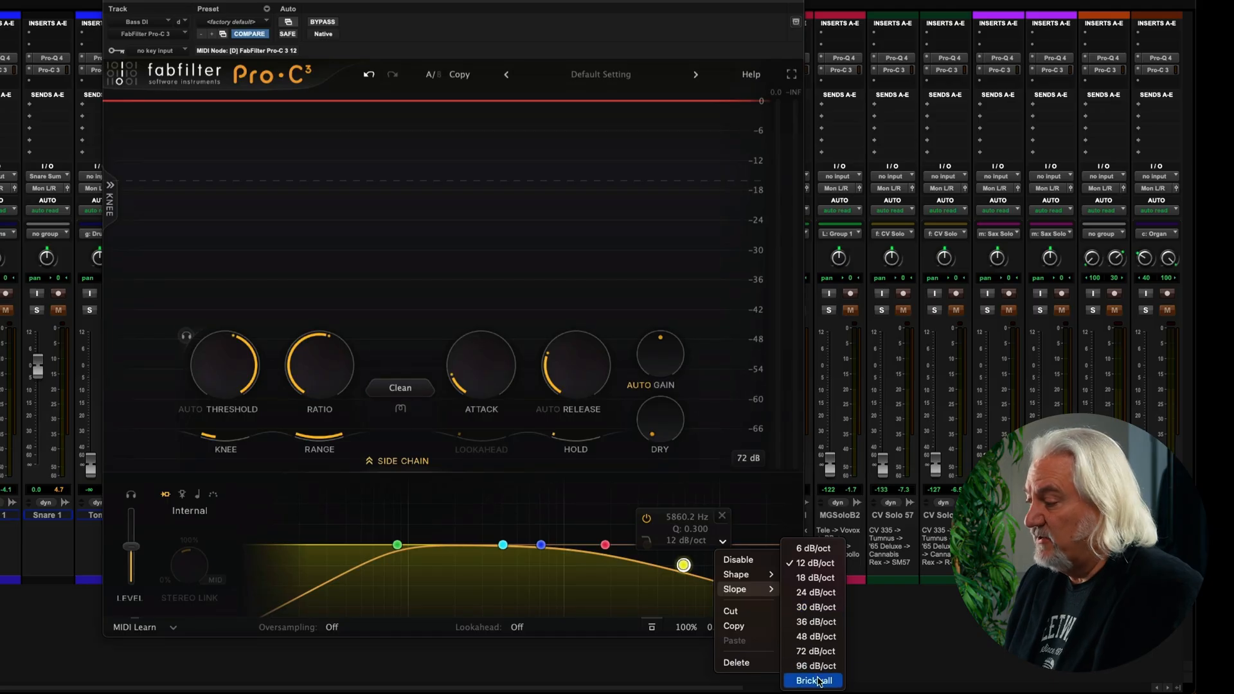
left_click(815, 680)
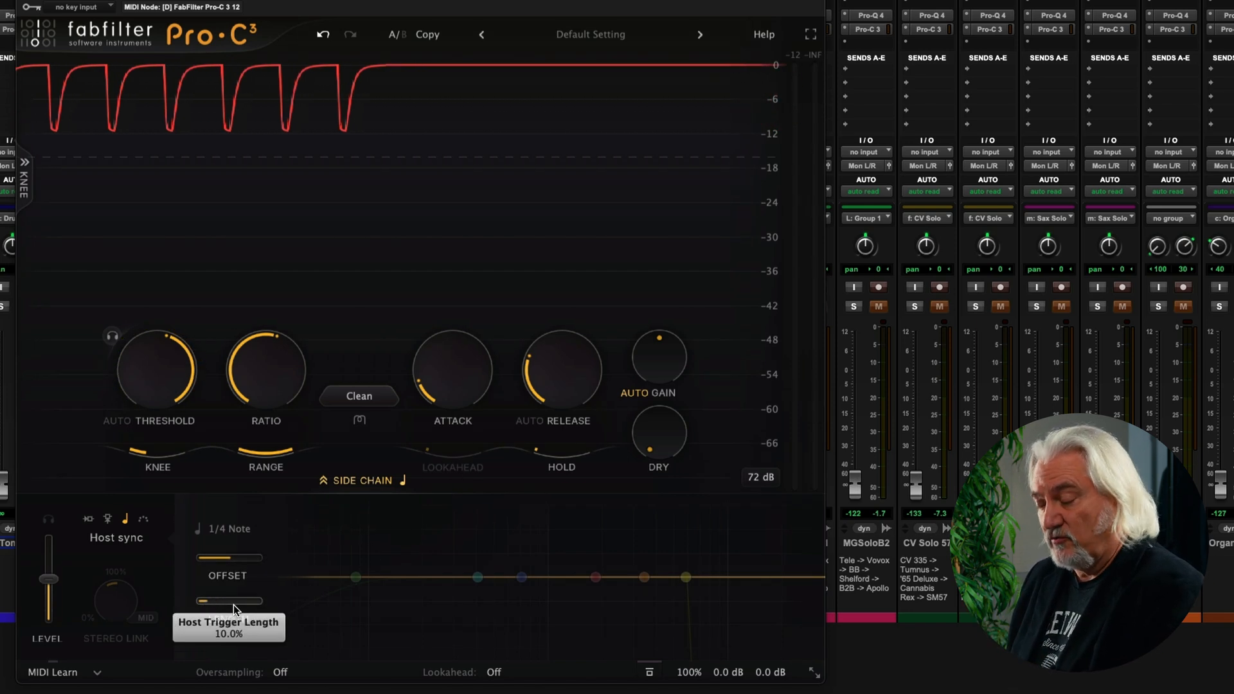
left_click(123, 519)
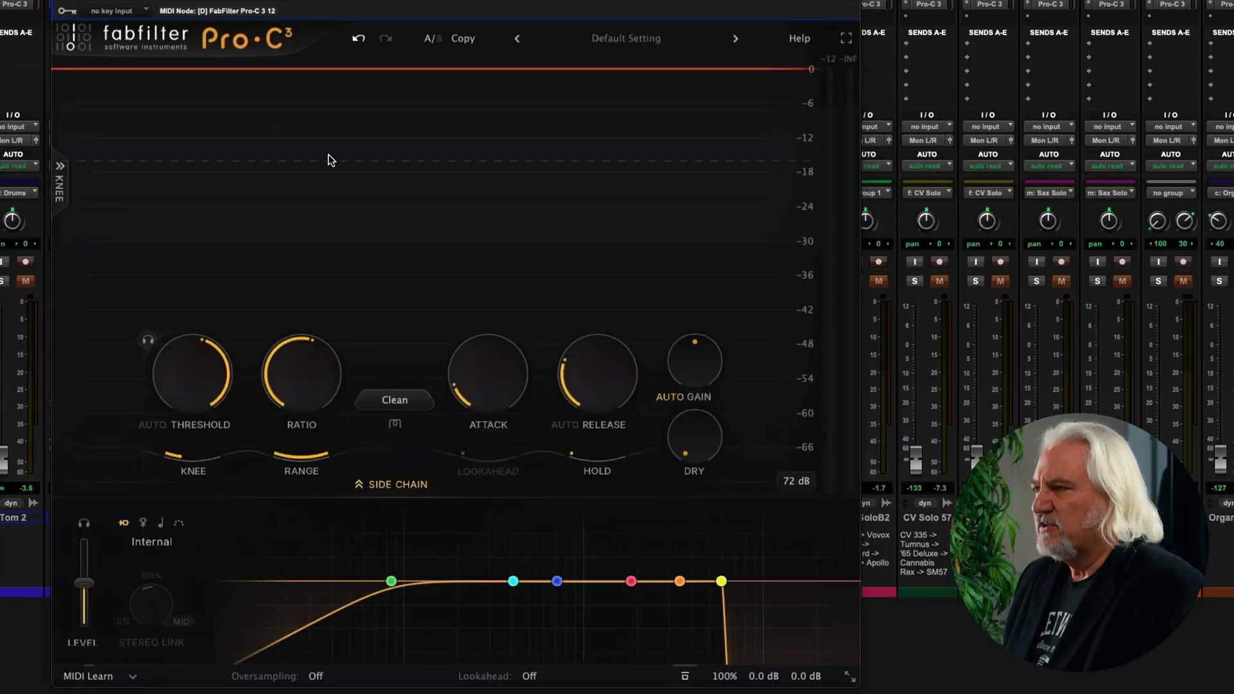
mouse_move(281, 219)
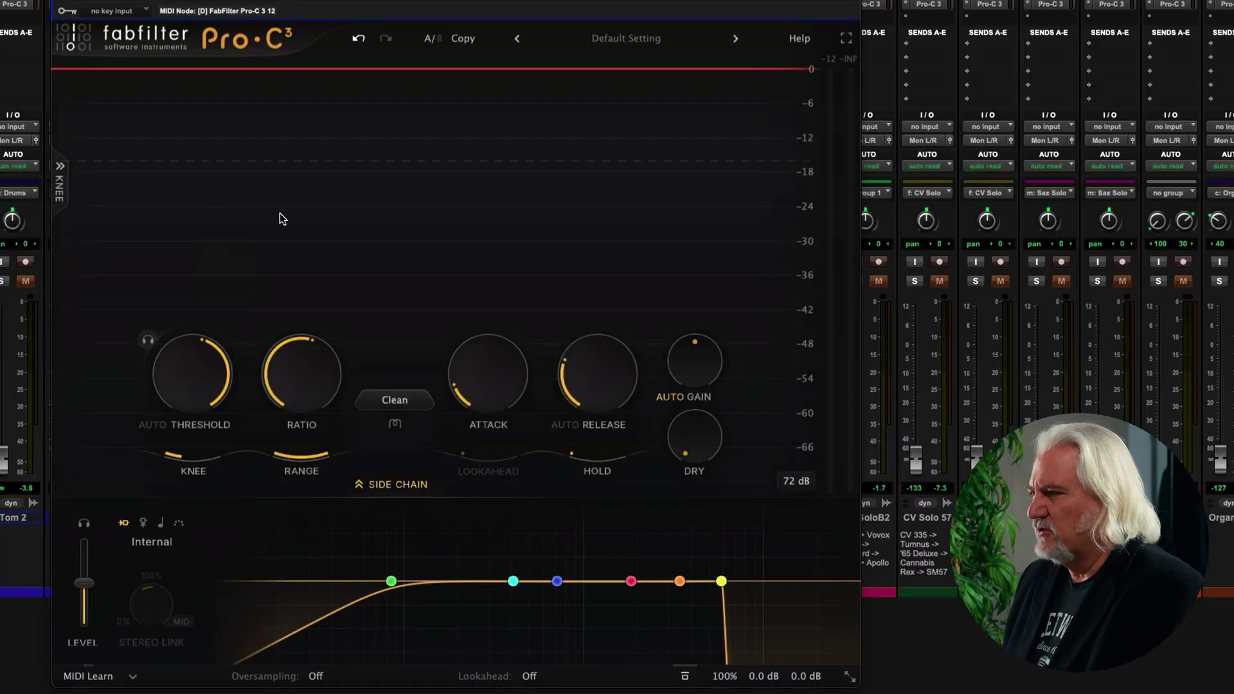
mouse_move(822, 102)
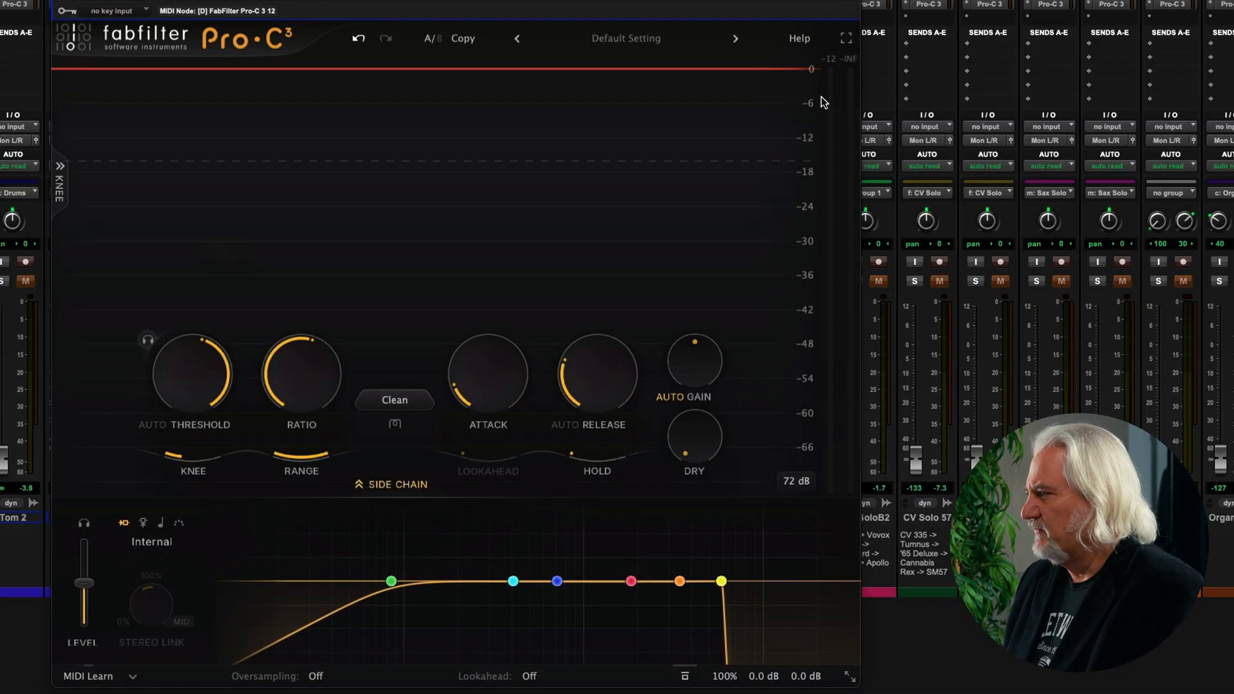
- Turn on Show Input Level Meter from the Help options
left_click(798, 38)
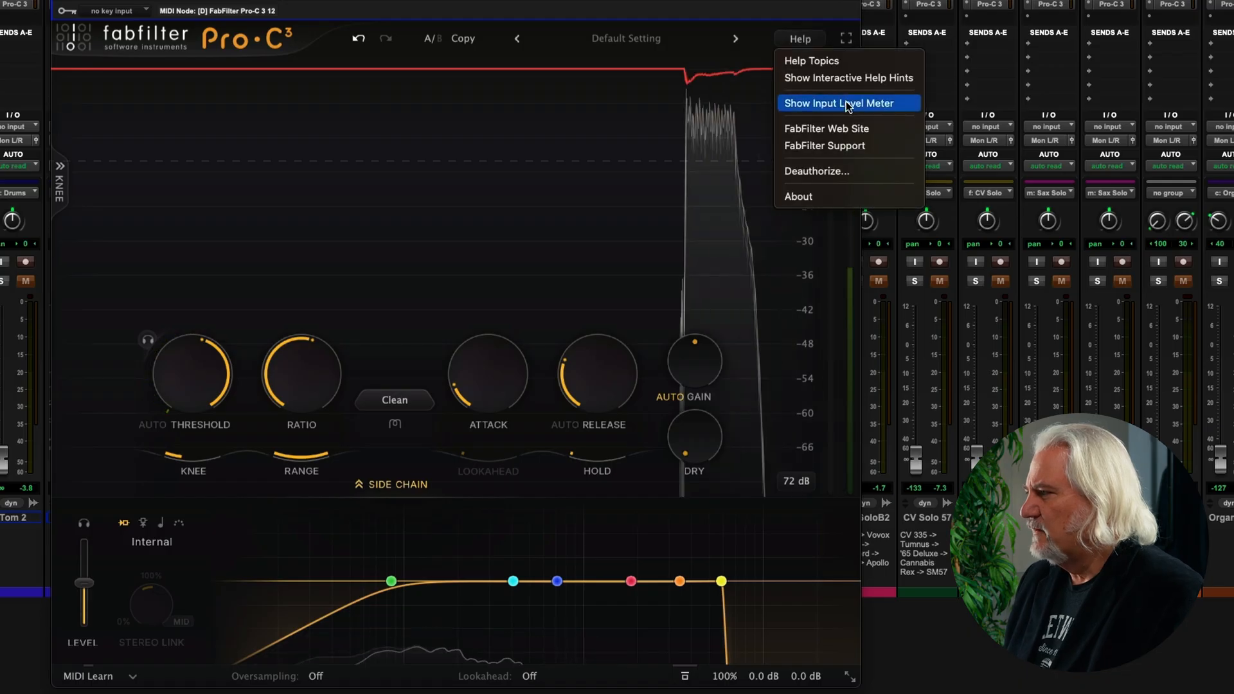
left_click(838, 103)
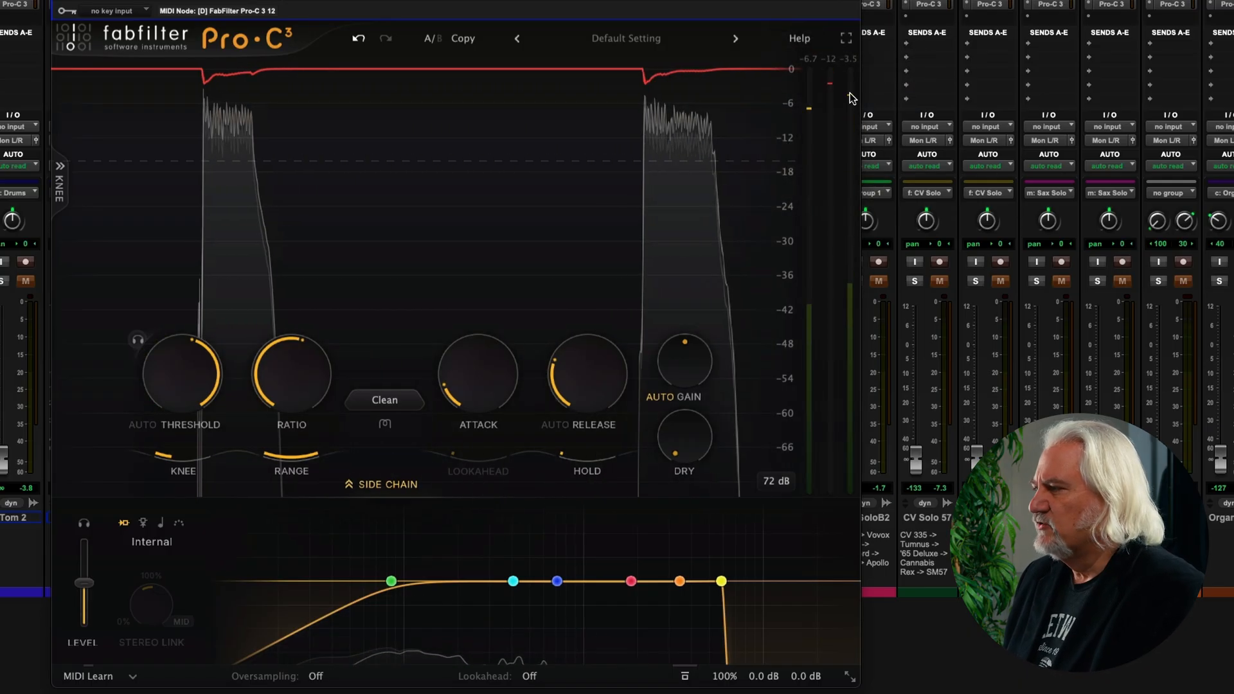
mouse_move(826, 106)
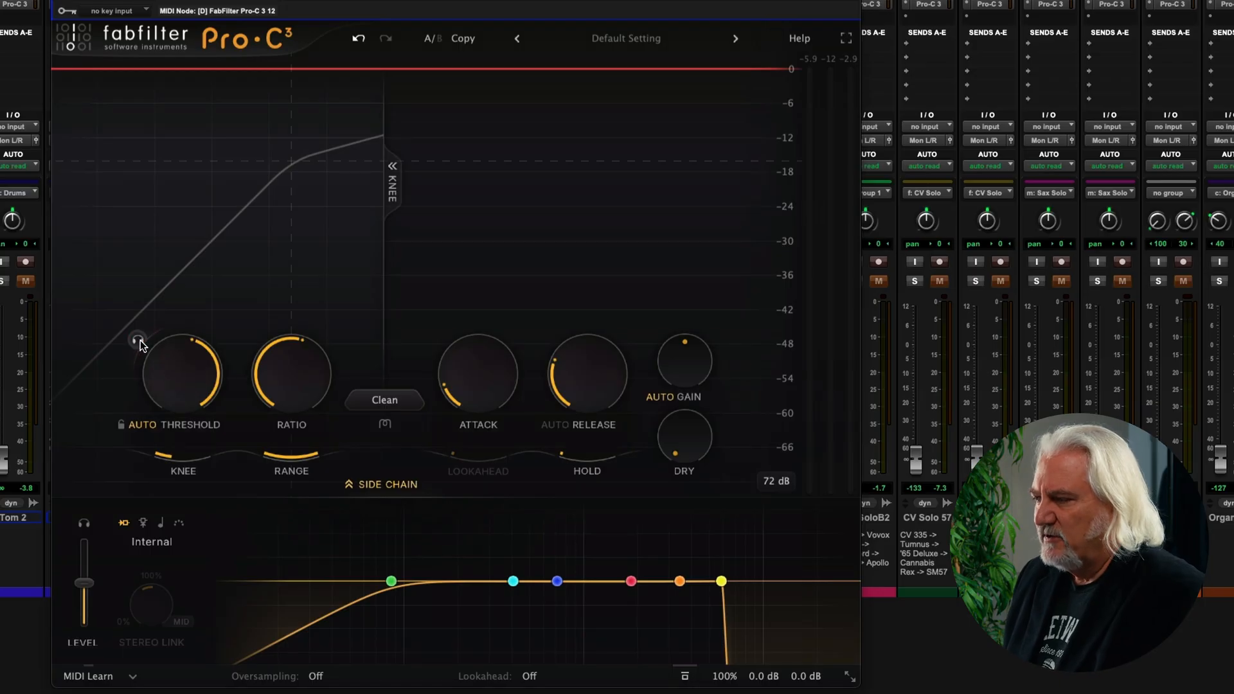
mouse_move(122, 429)
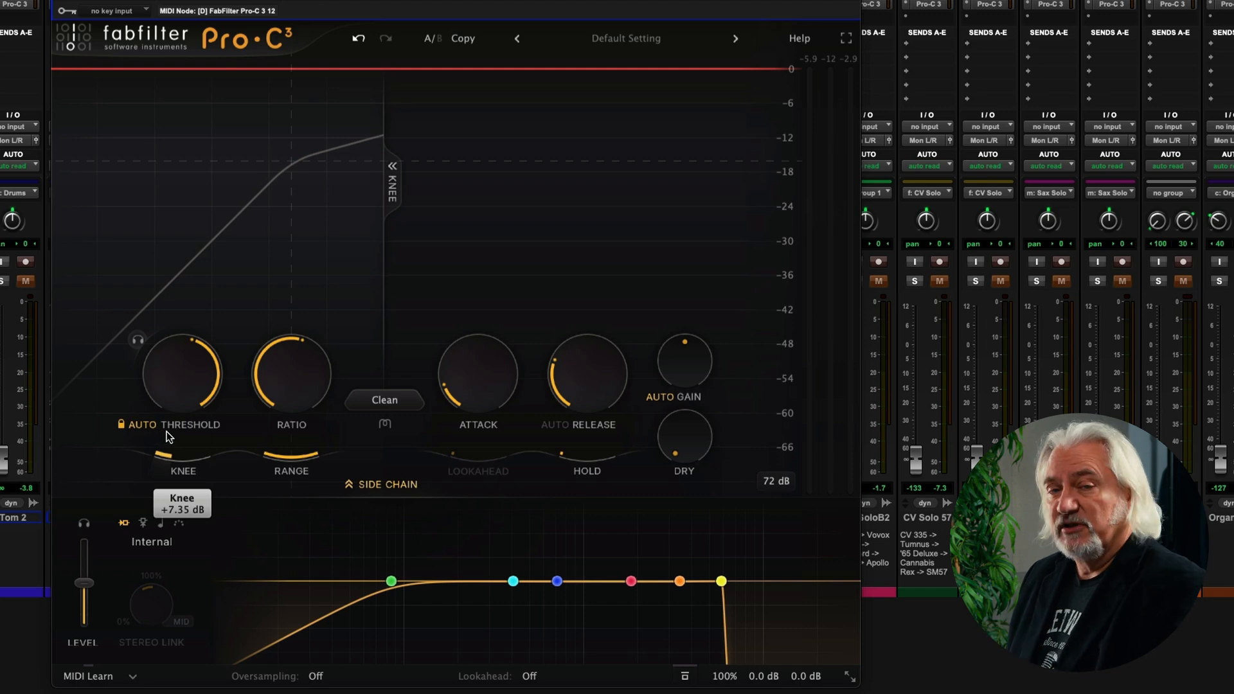
- Open the preset browser with Default Setting loaded, auto threshold and knee curve showing
left_click(626, 38)
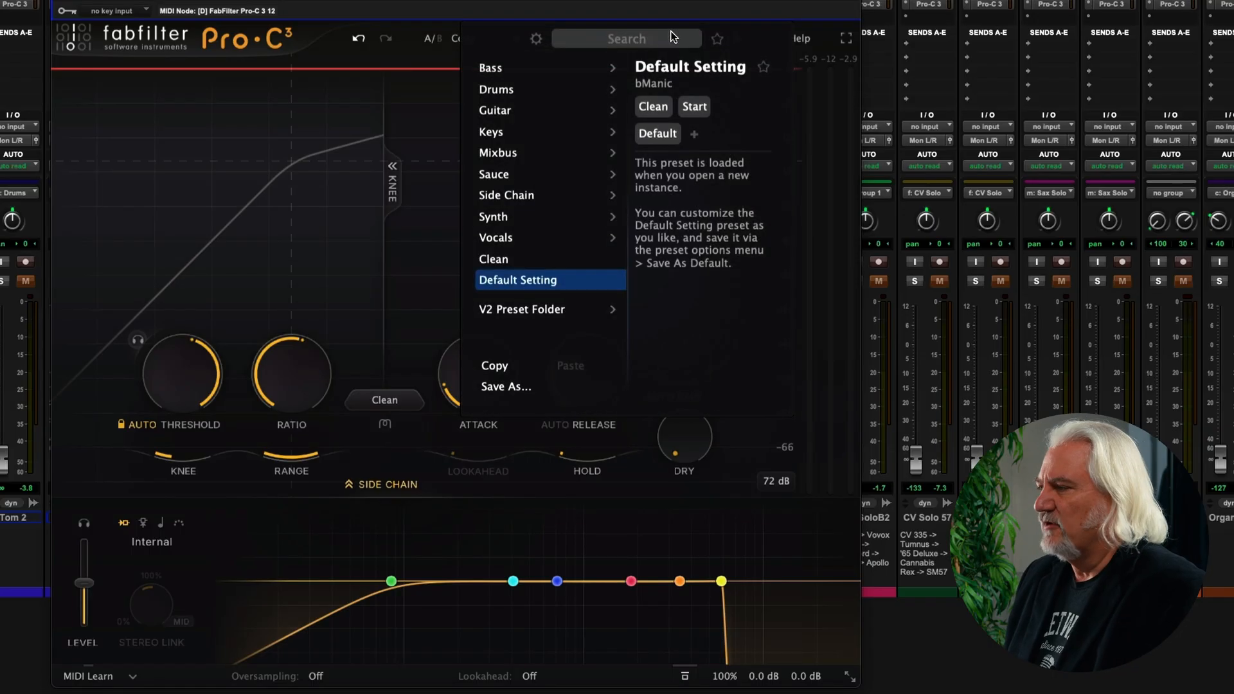
mouse_move(694, 56)
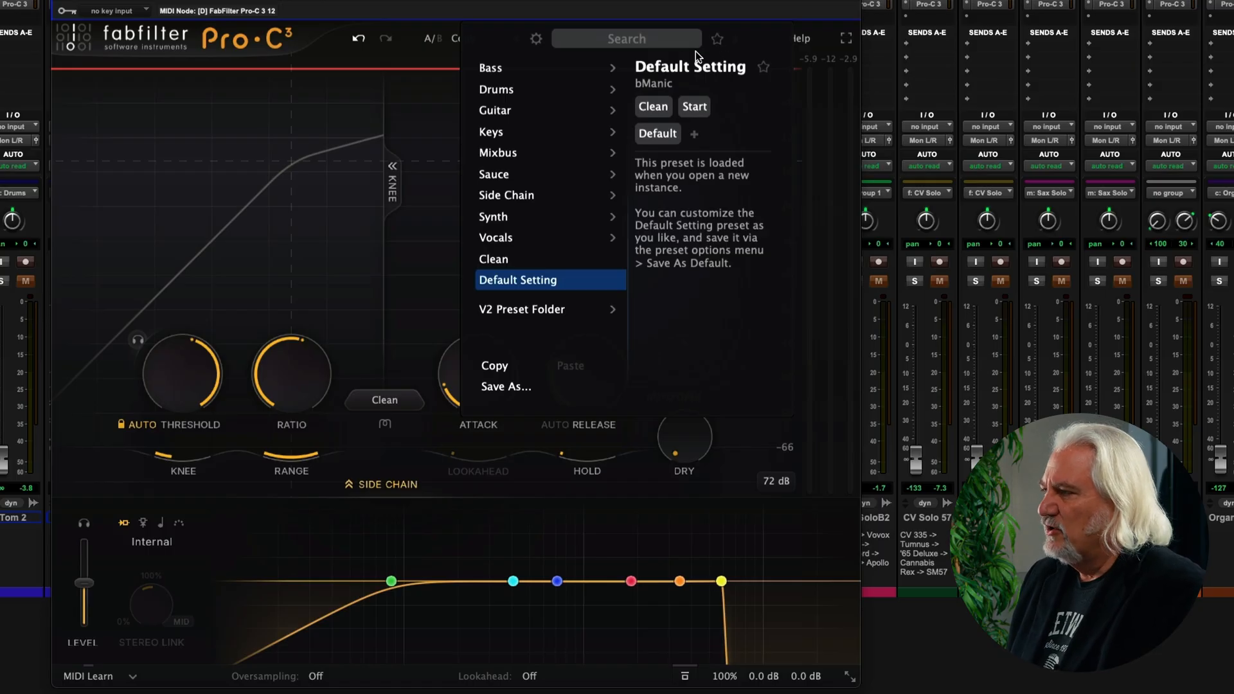
- Search presets for 'bass', star Synth Bass Punch 03 as a favourite, and close the browser
left_click(535, 38)
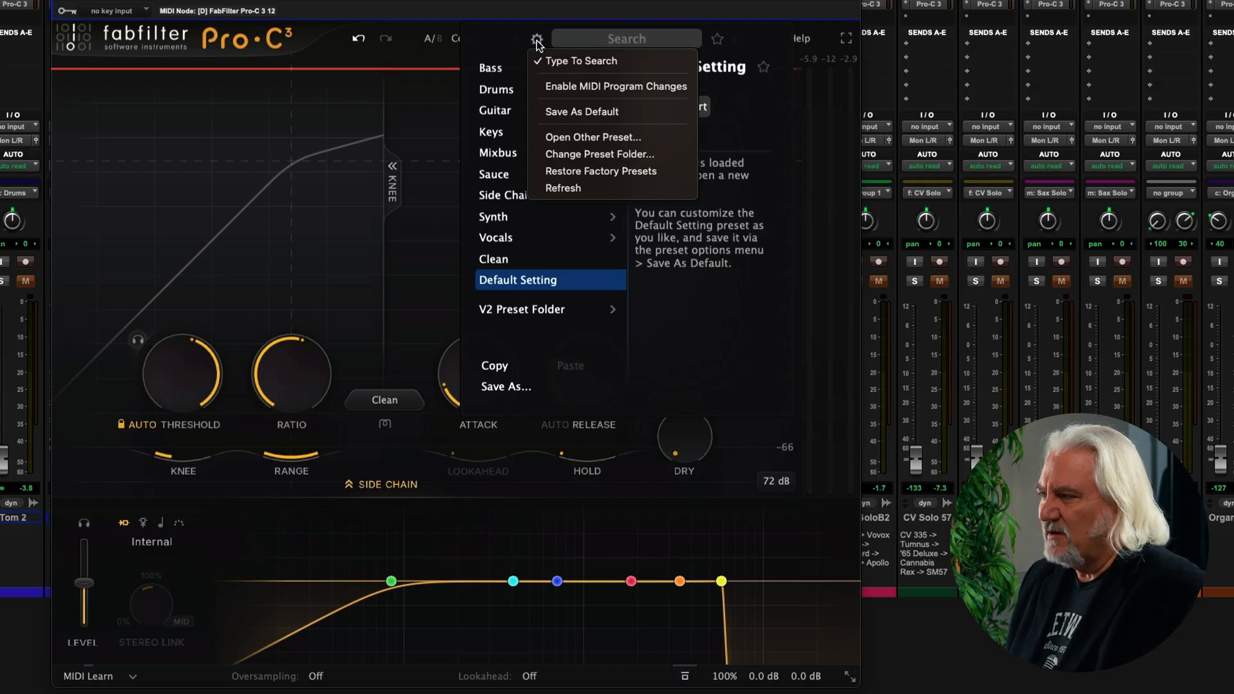
mouse_move(606, 60)
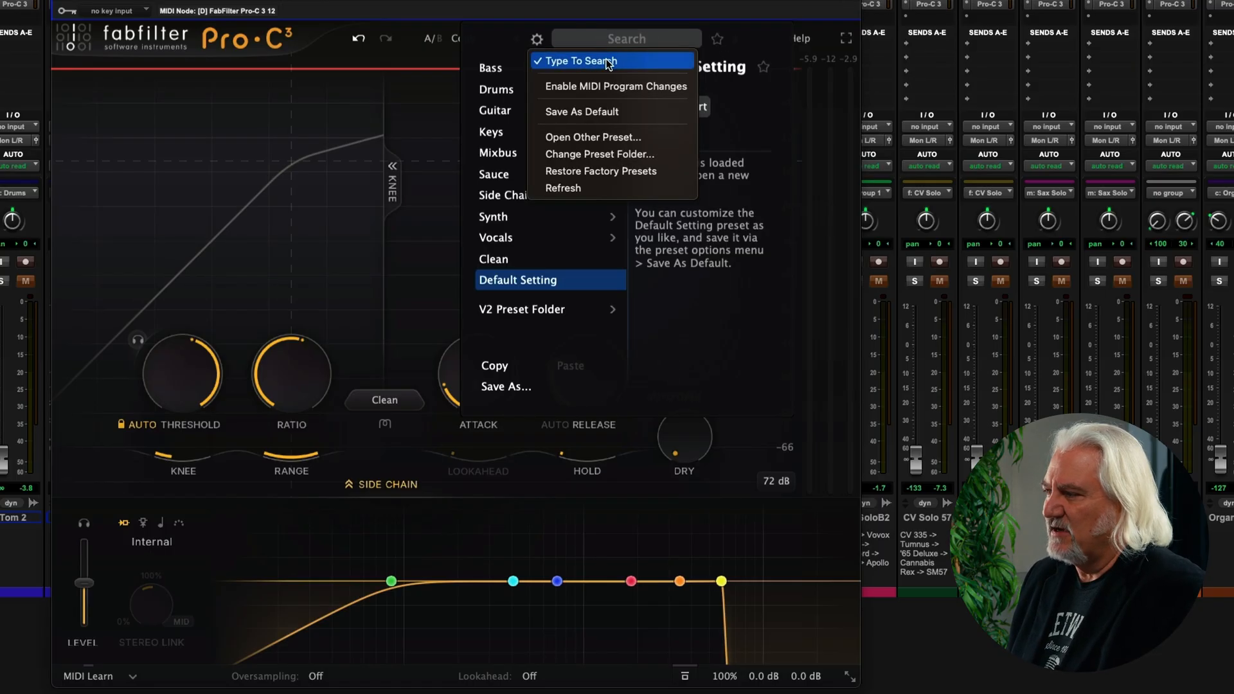
mouse_move(614, 87)
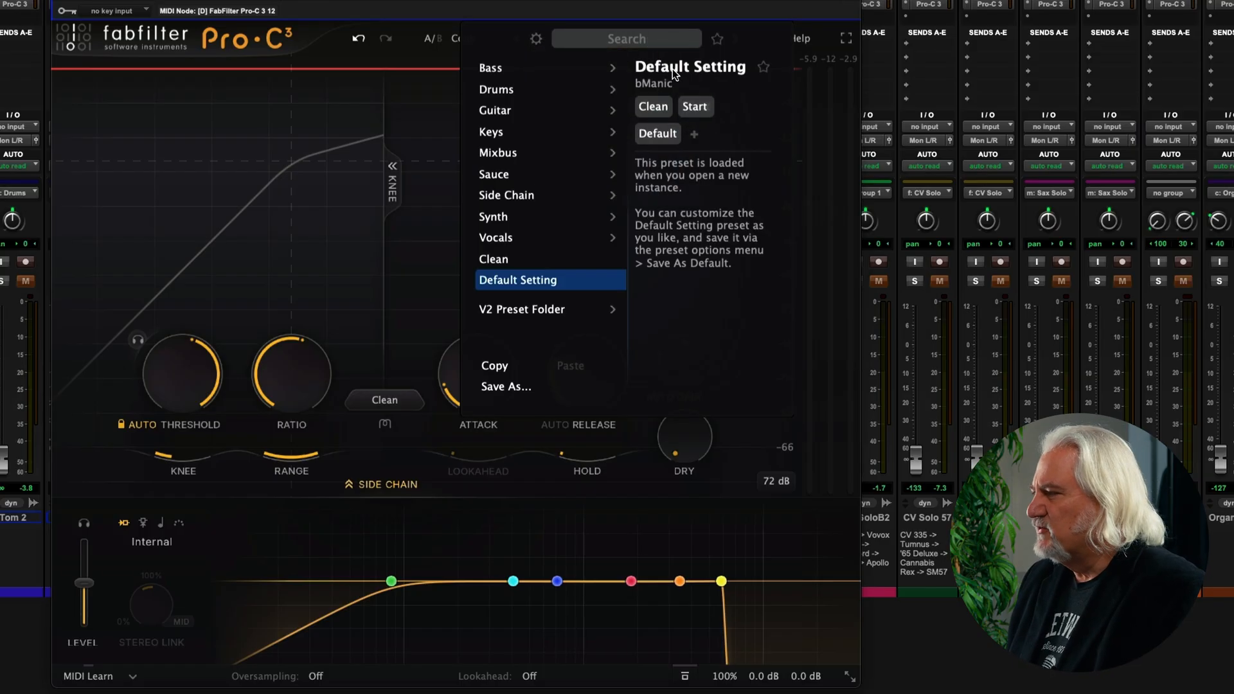
type("guitar")
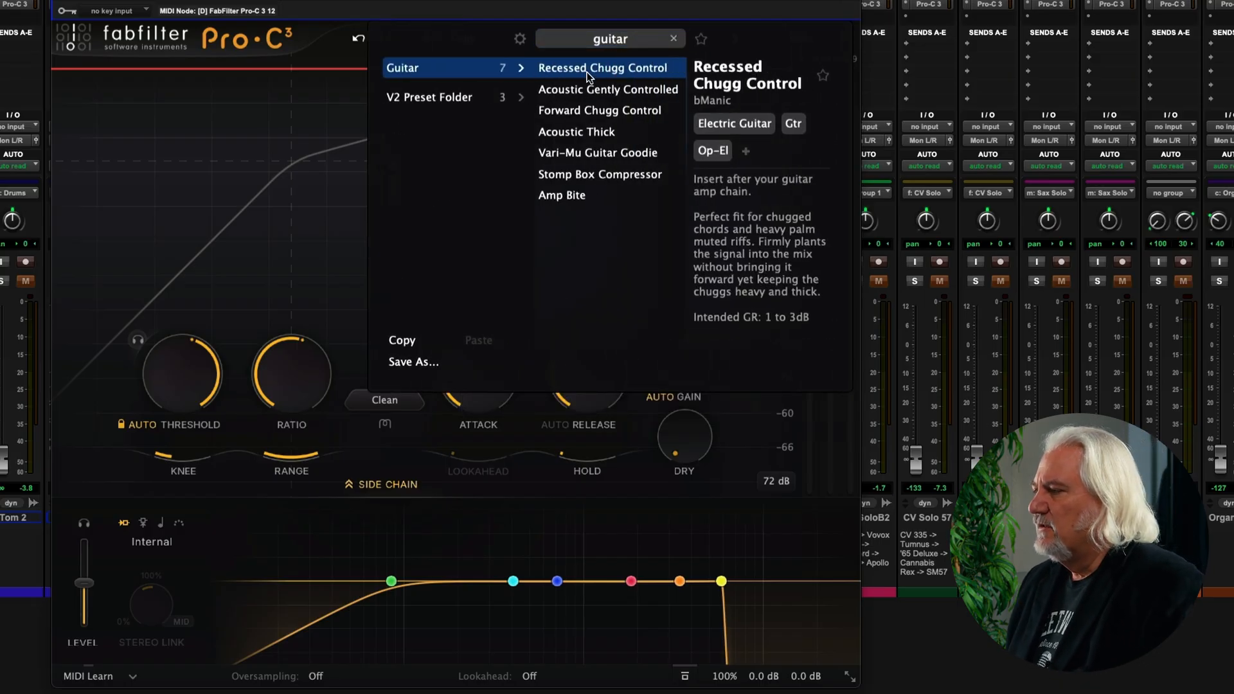
mouse_move(562, 195)
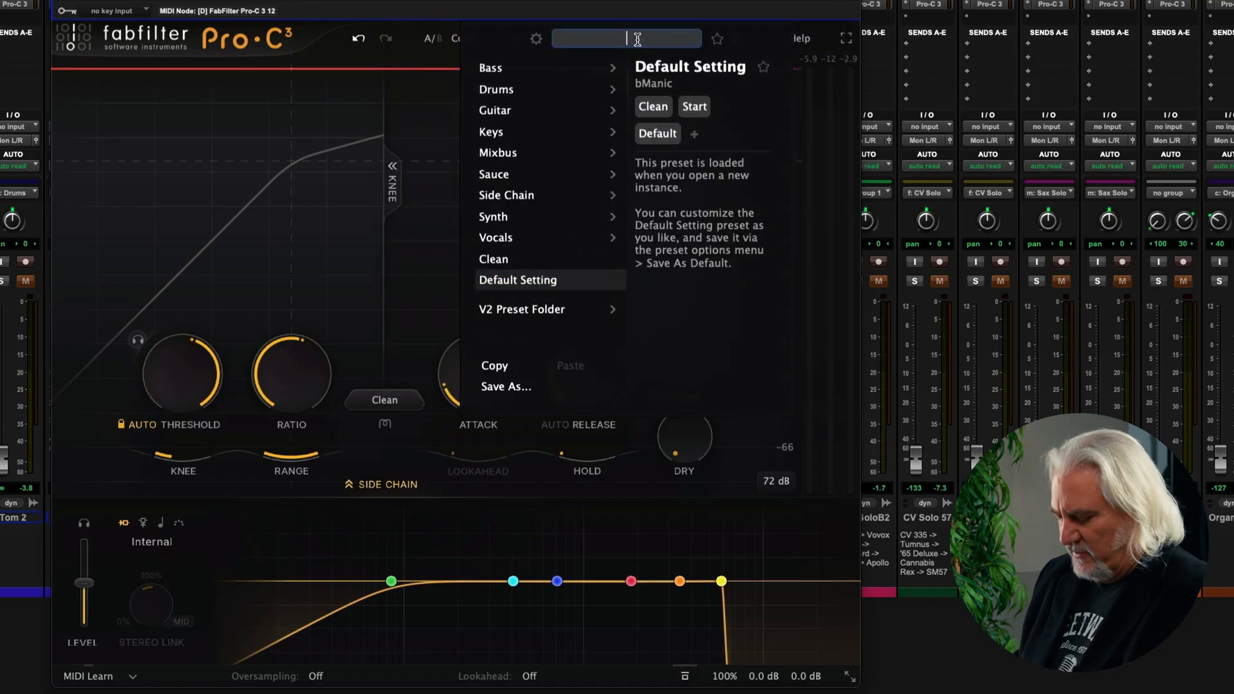
type("bass")
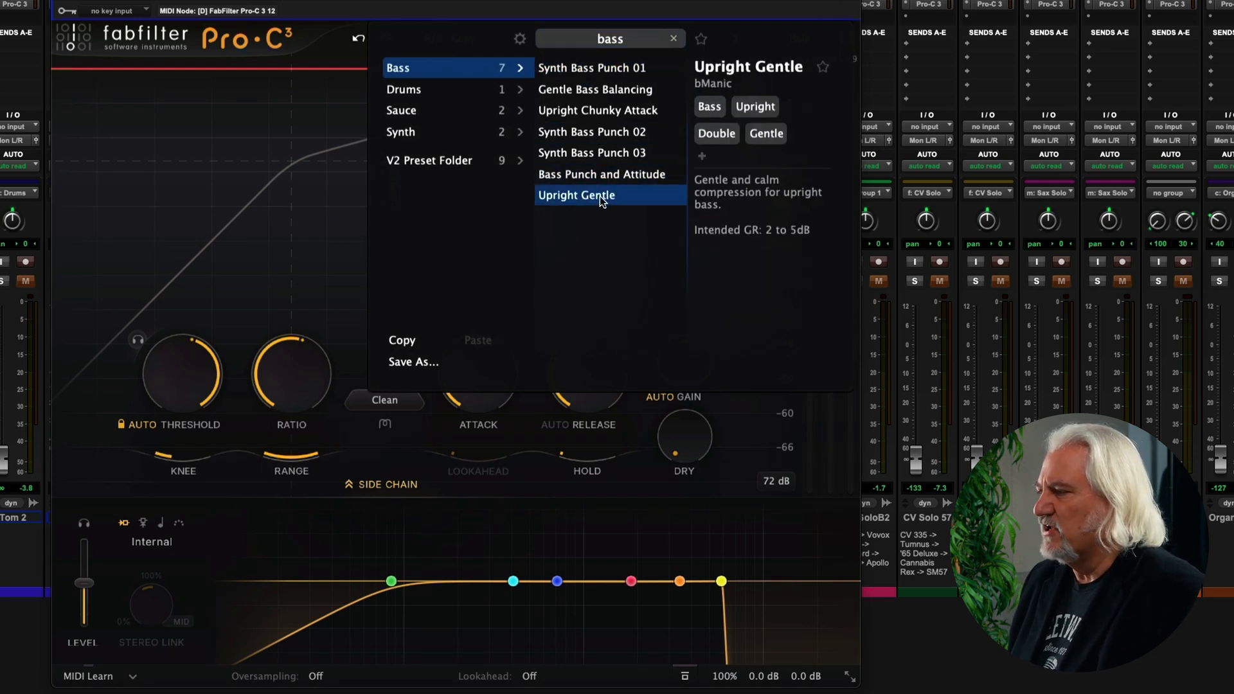
left_click(602, 153)
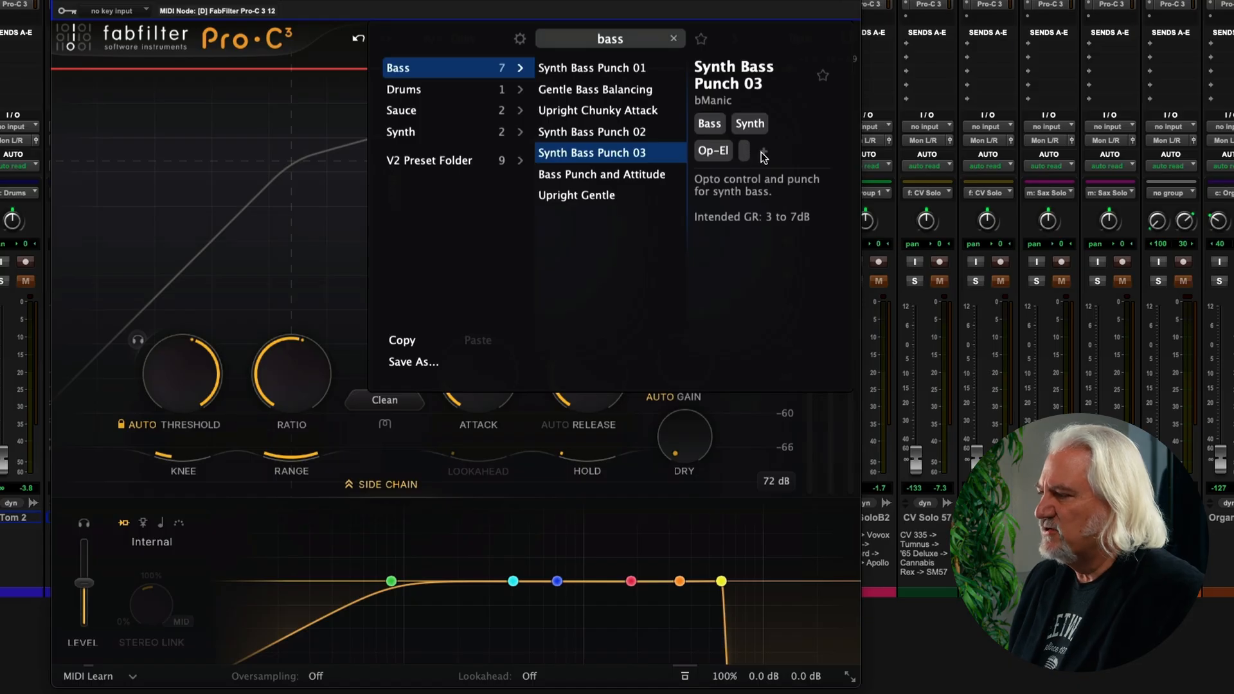
left_click(821, 74)
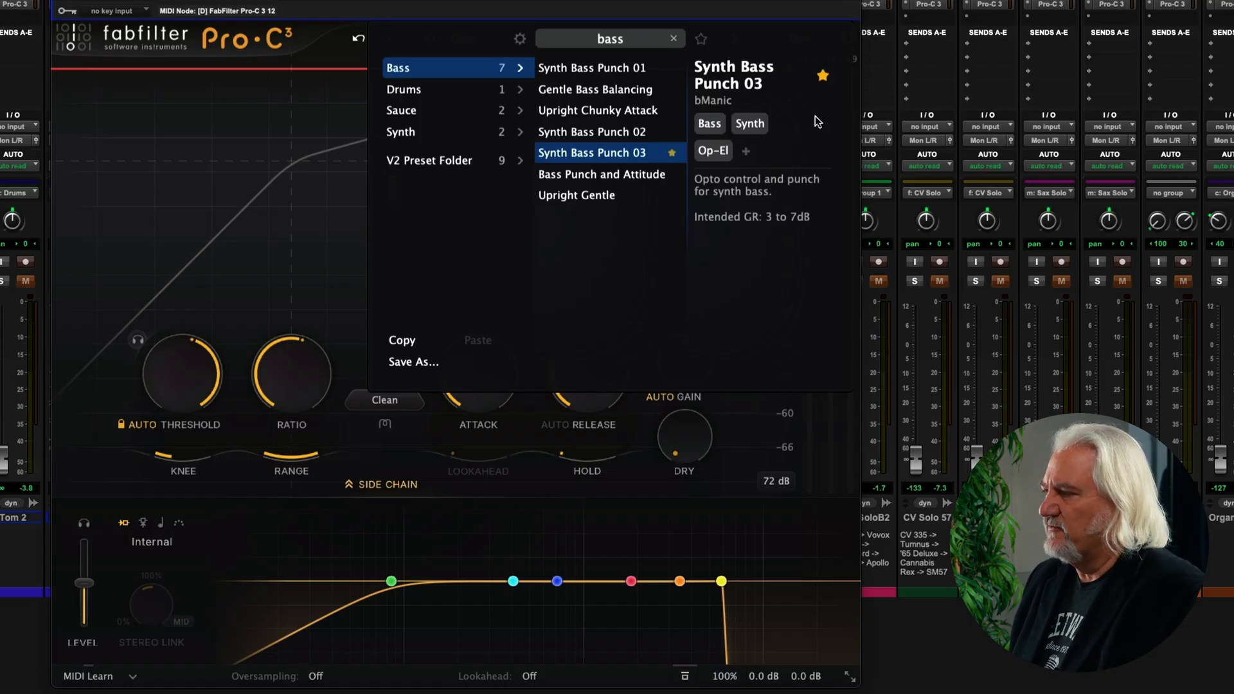
left_click(592, 153)
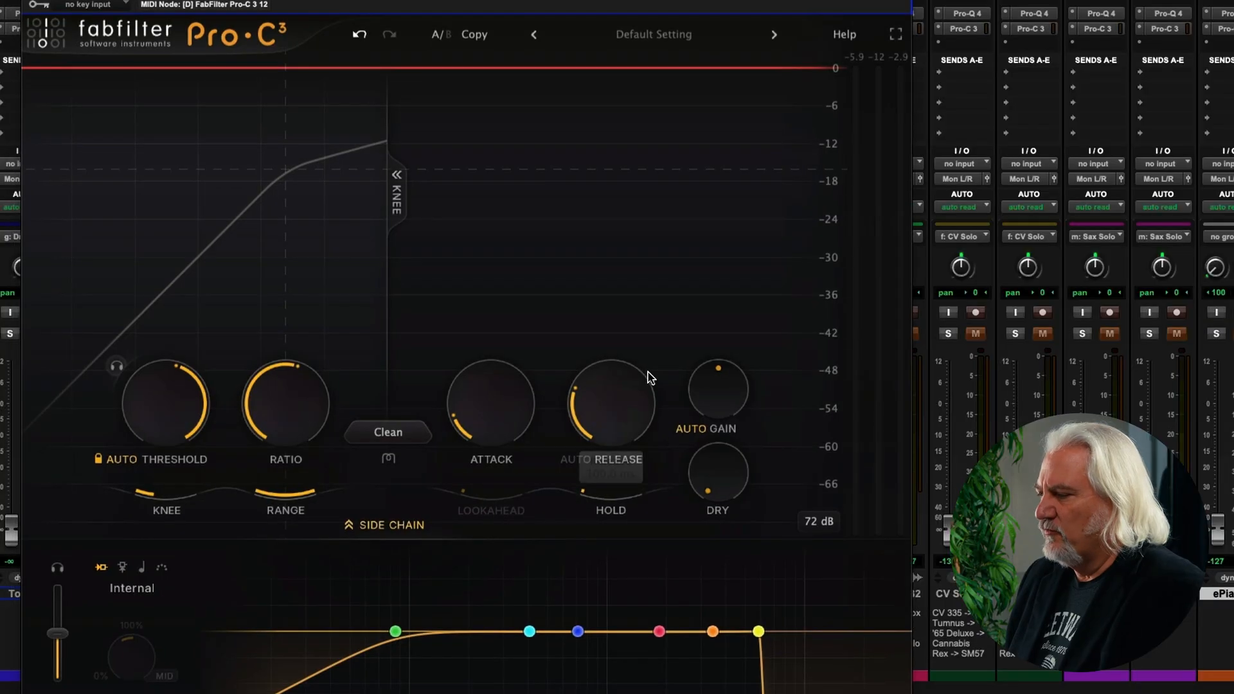
- Hide the side-chain panel and set oversampling to 2x
left_click(383, 525)
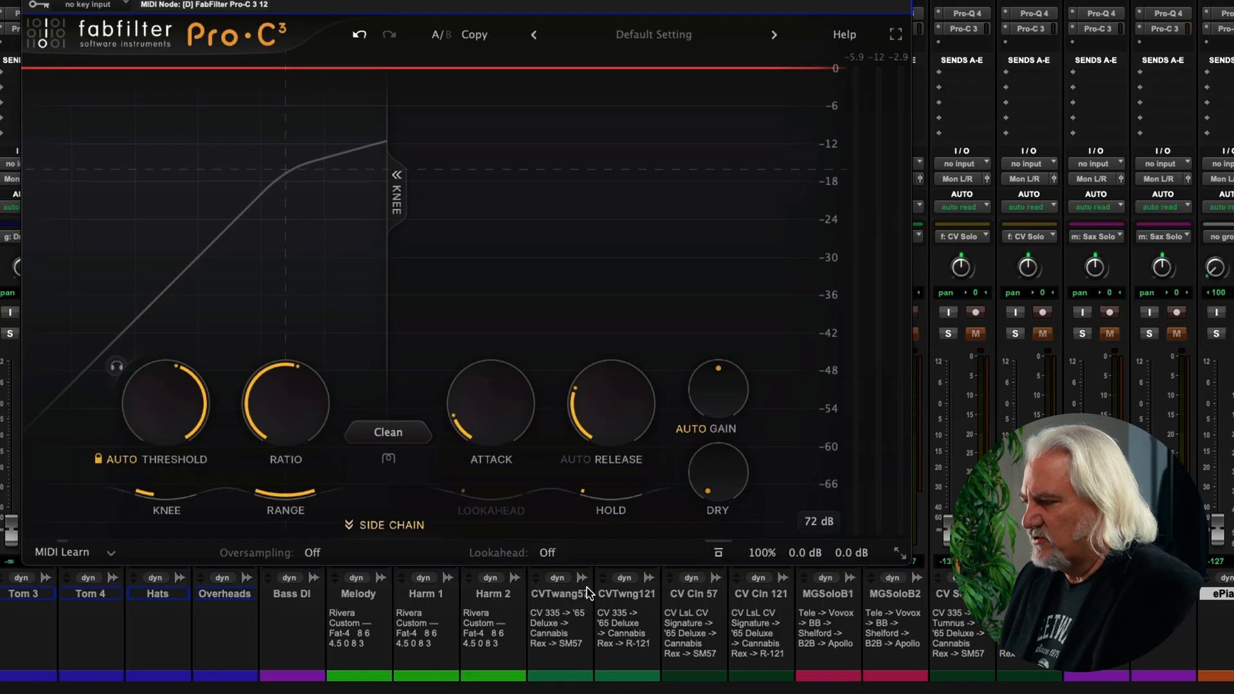
left_click(314, 553)
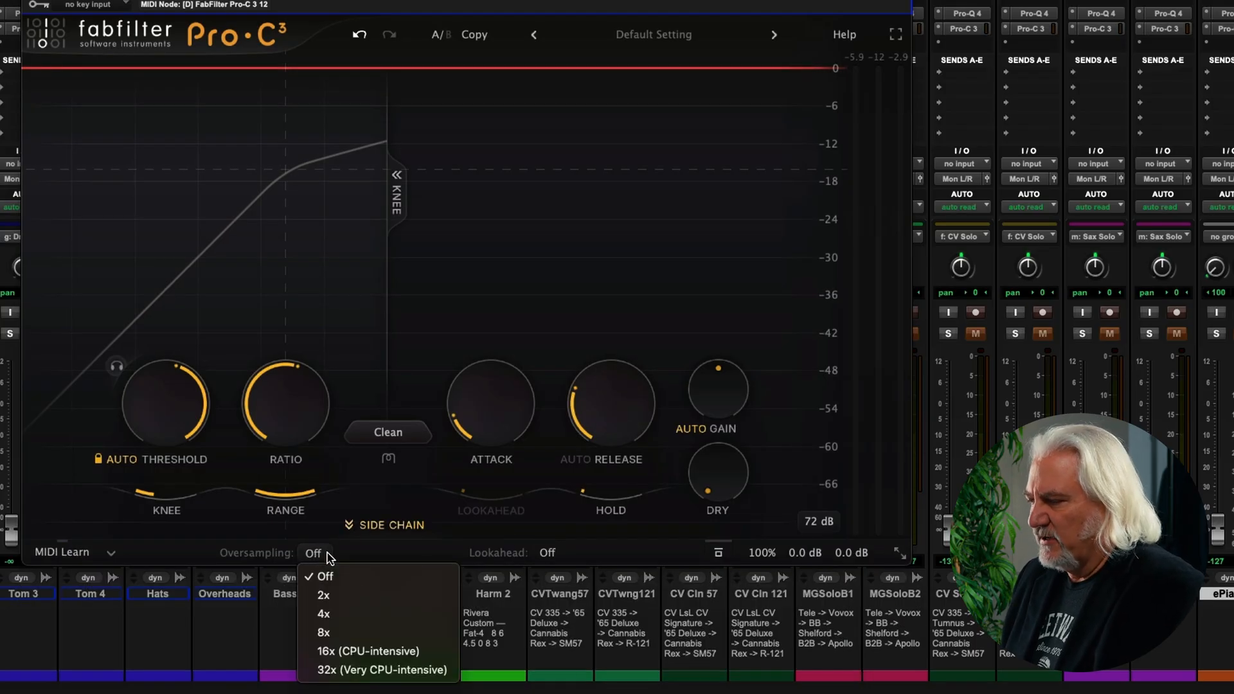
mouse_move(380, 614)
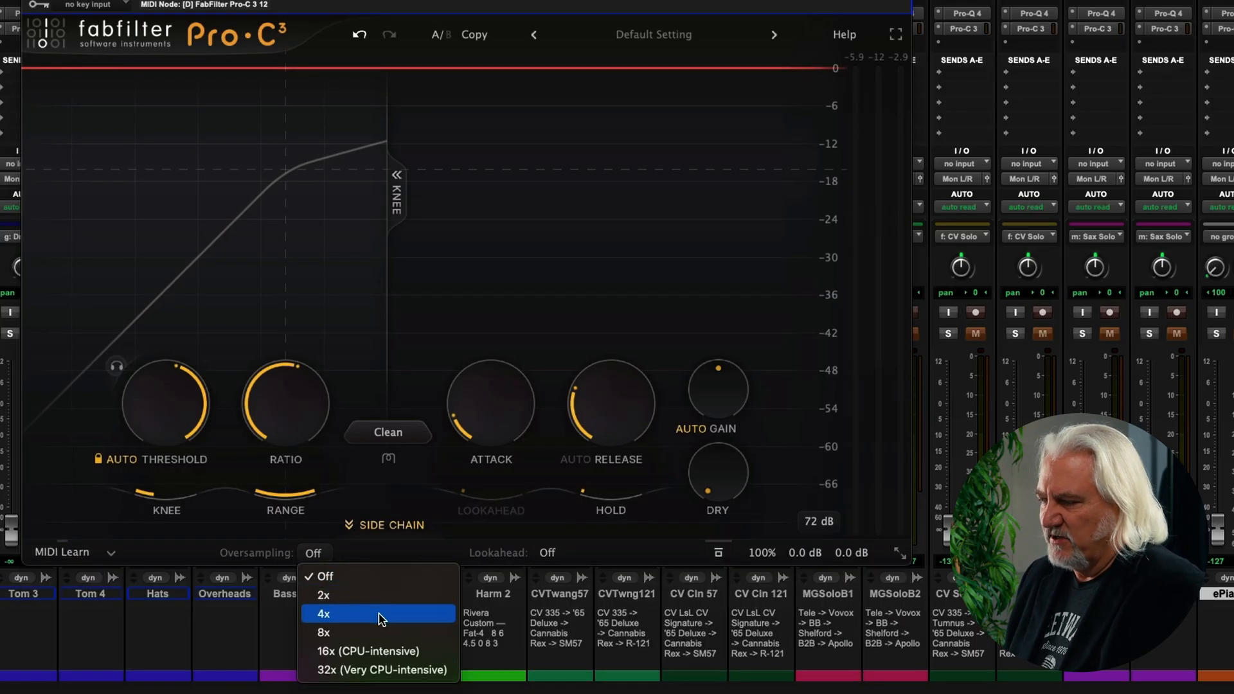
mouse_move(383, 670)
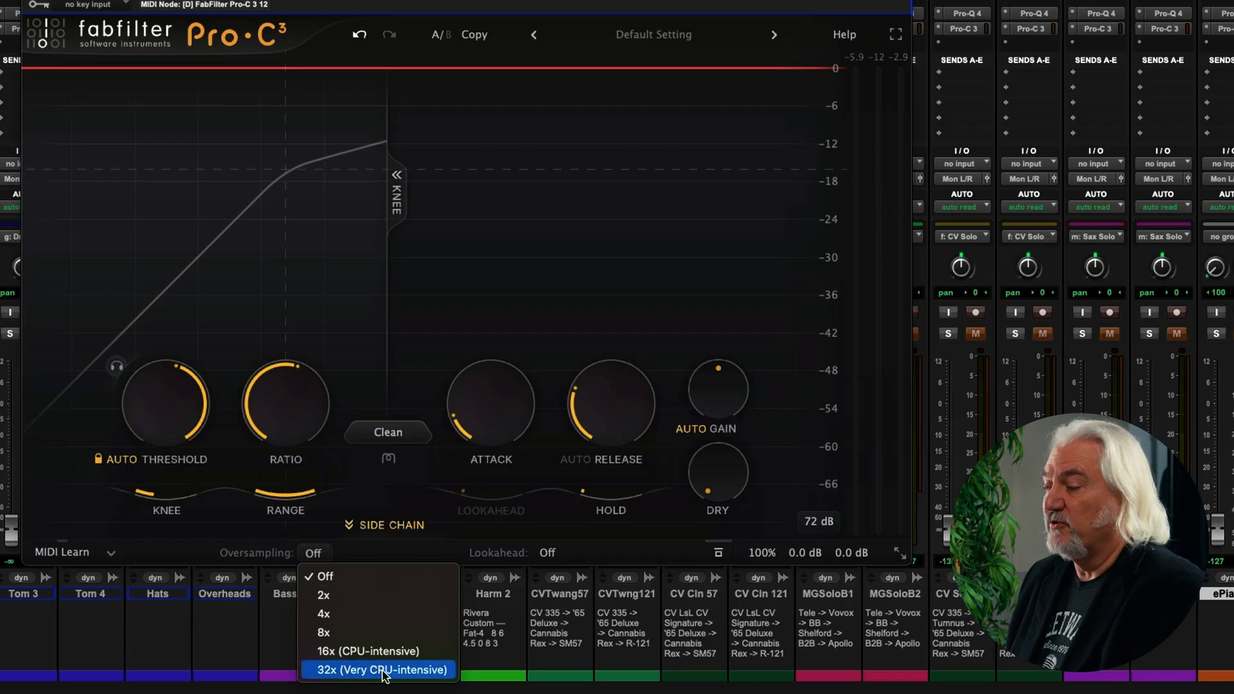
mouse_move(386, 632)
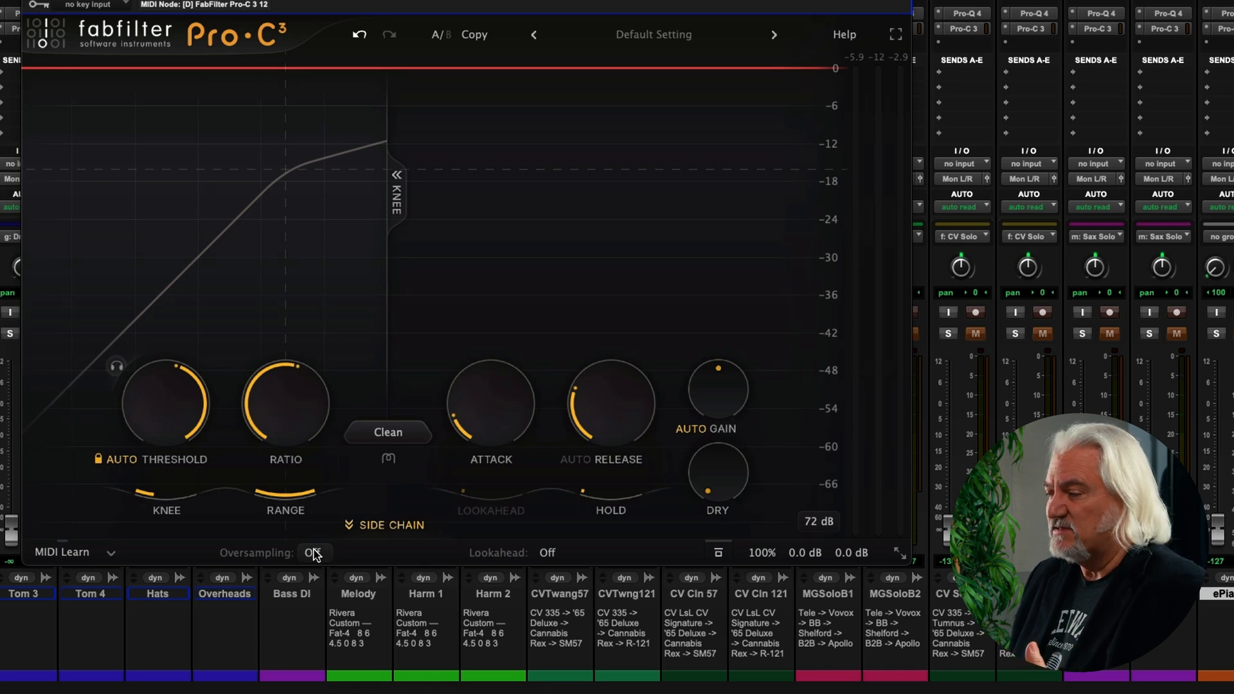
left_click(313, 552)
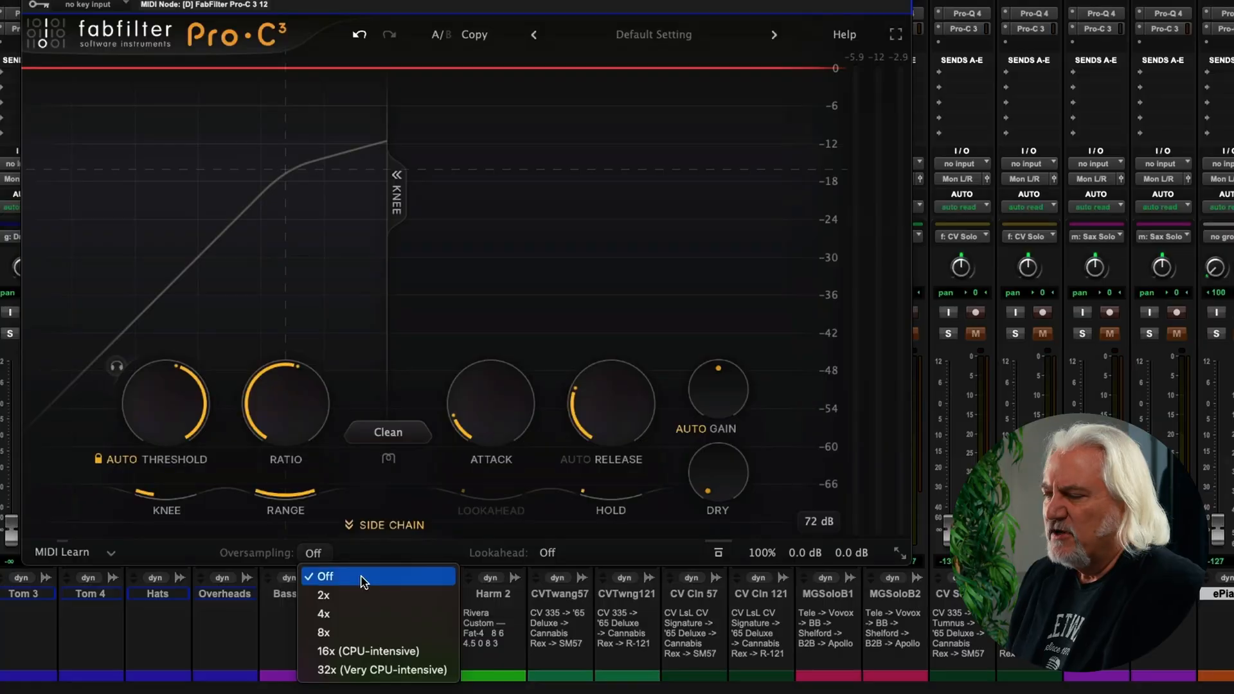
left_click(323, 595)
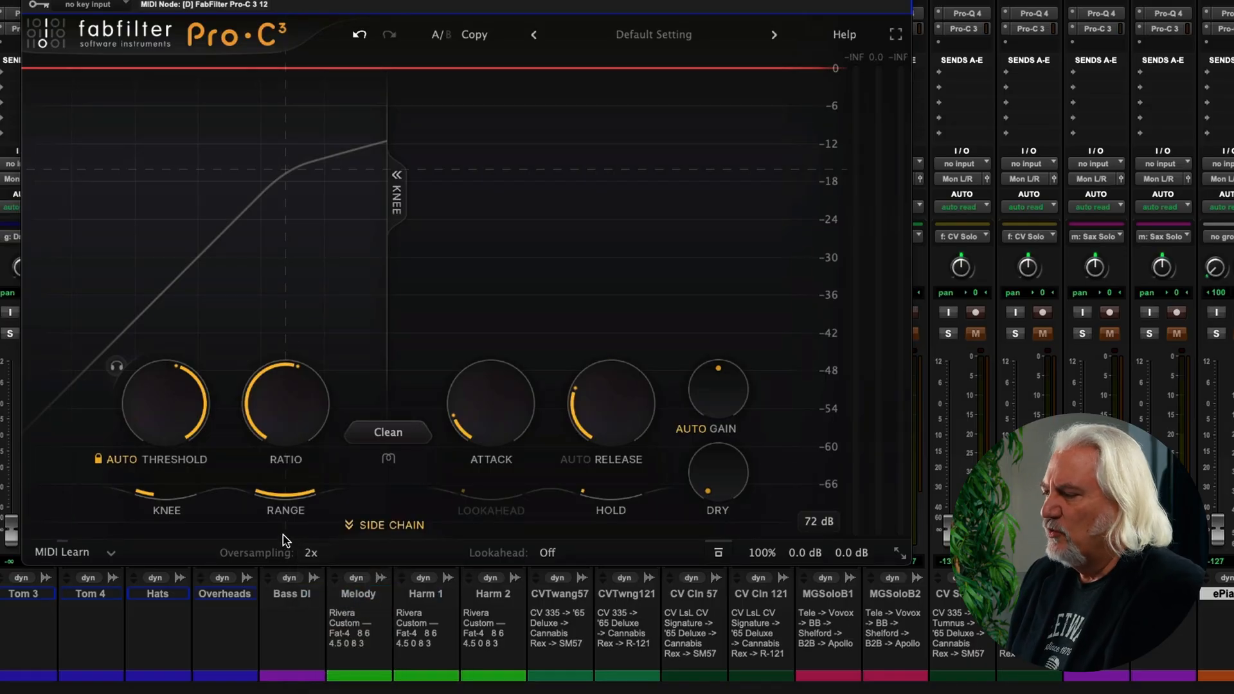
- Raise oversampling to 32x, then reopen the menu to switch it back off
left_click(312, 553)
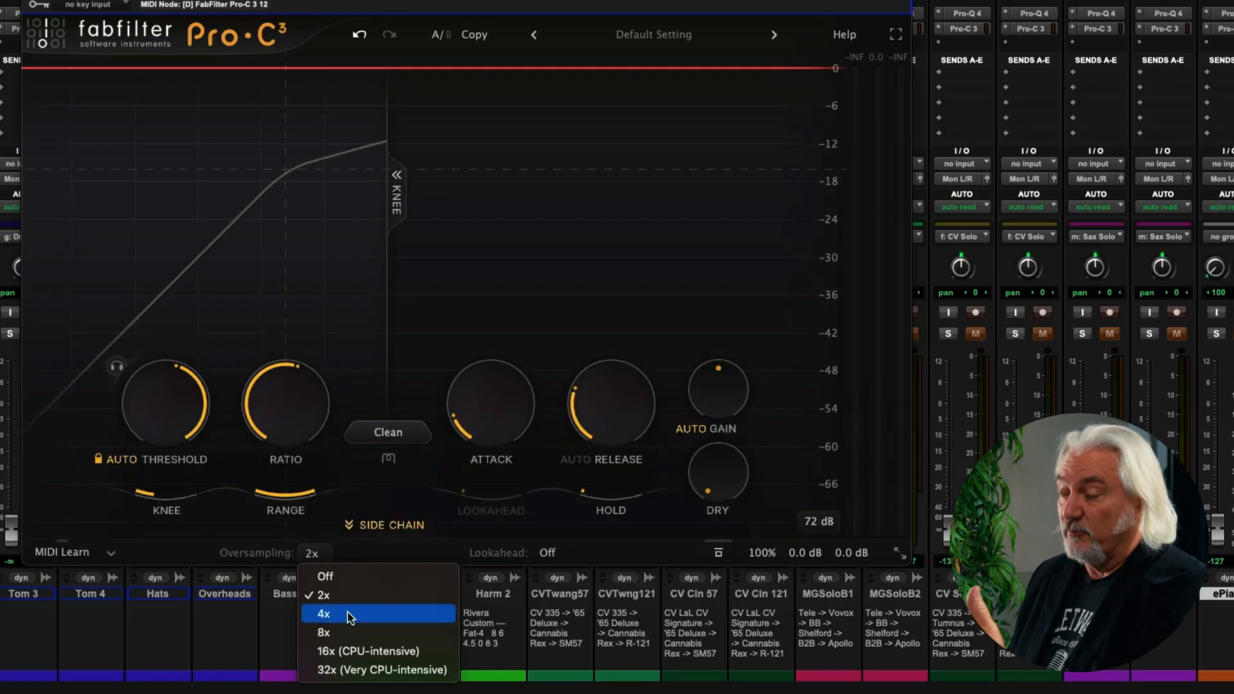
mouse_move(377, 651)
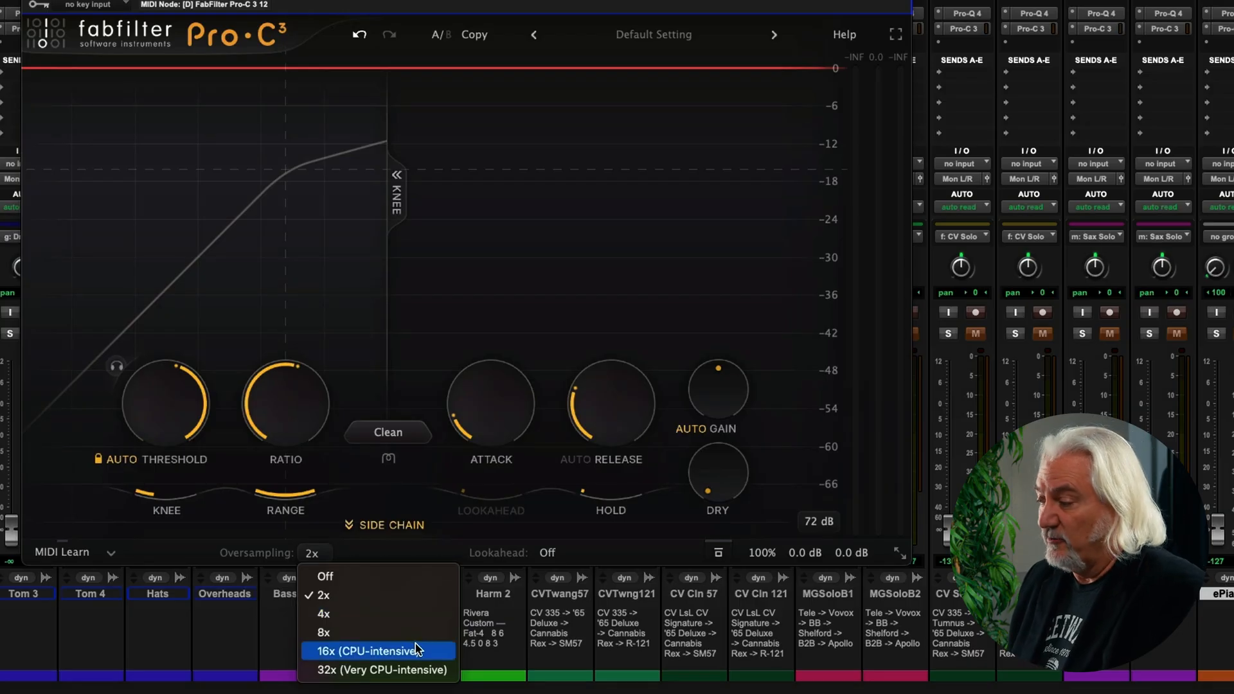
left_click(380, 670)
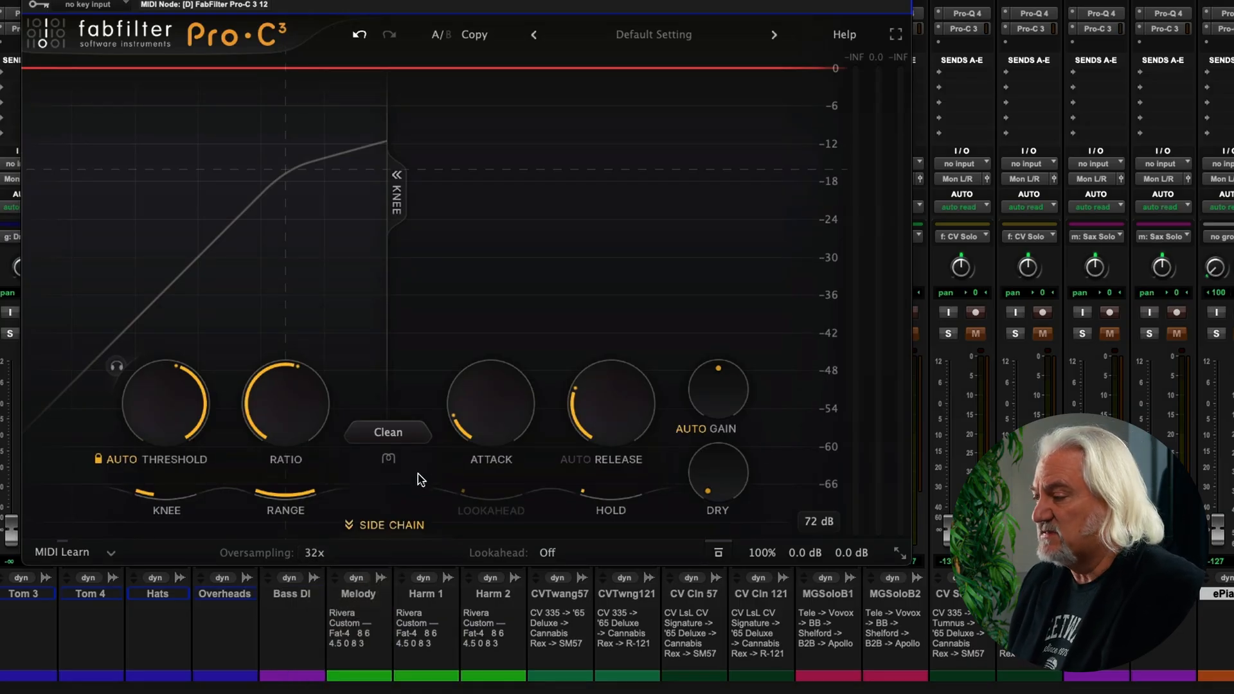
left_click(312, 553)
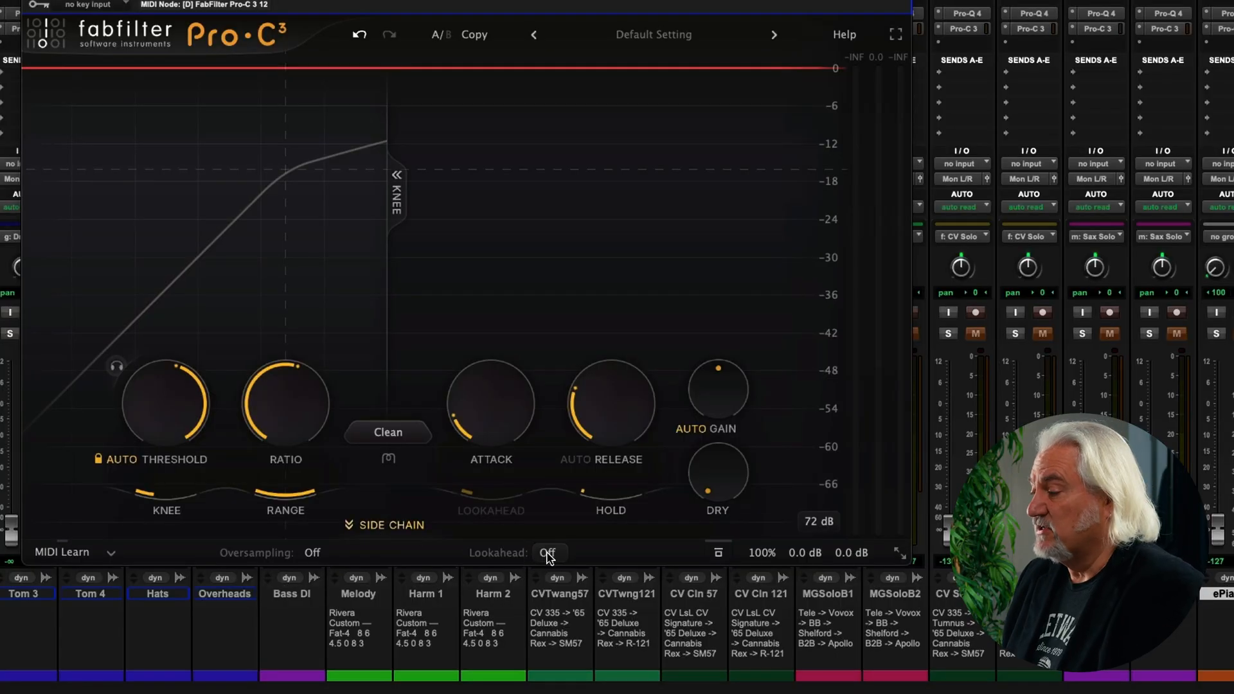
- Choose Maximum 20 ms from the Lookahead dropdown in the bottom bar
left_click(548, 551)
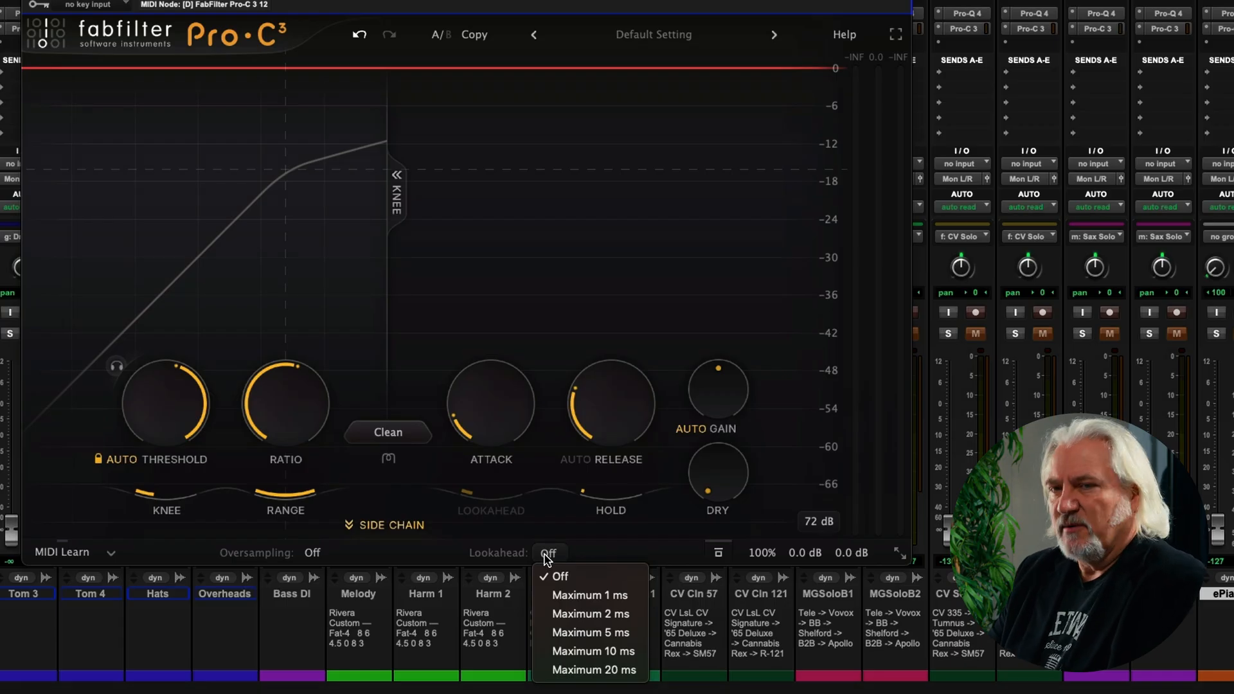
mouse_move(589, 595)
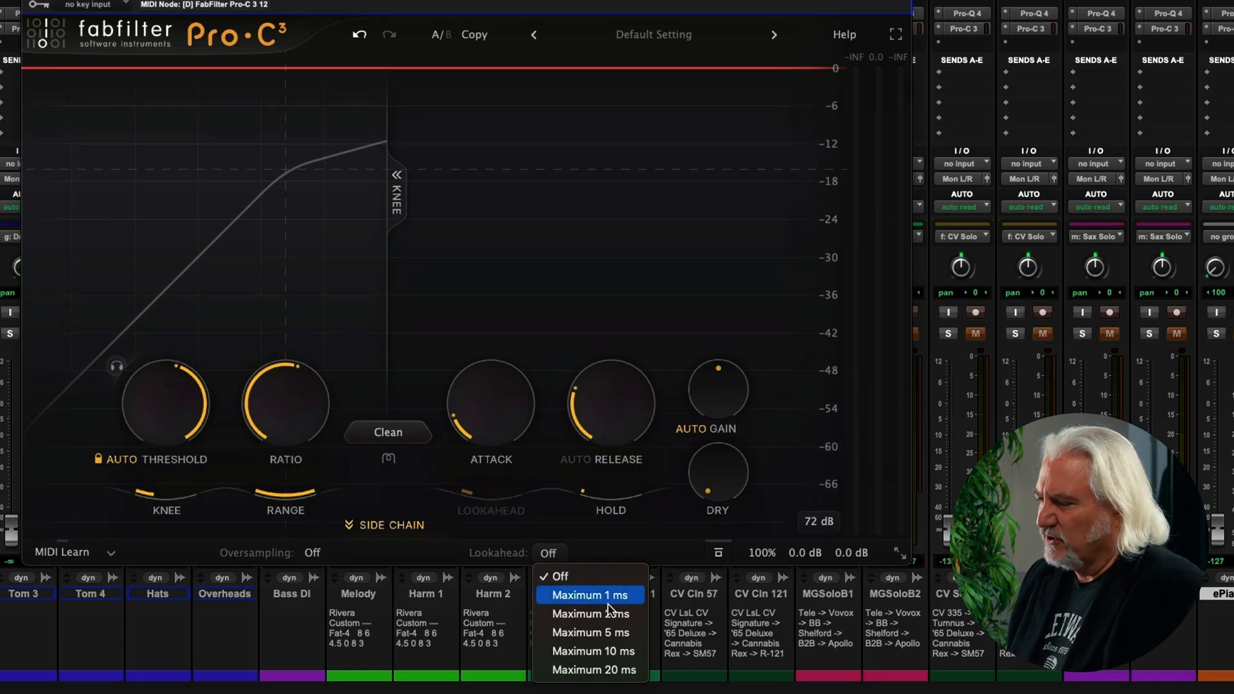
mouse_move(590, 669)
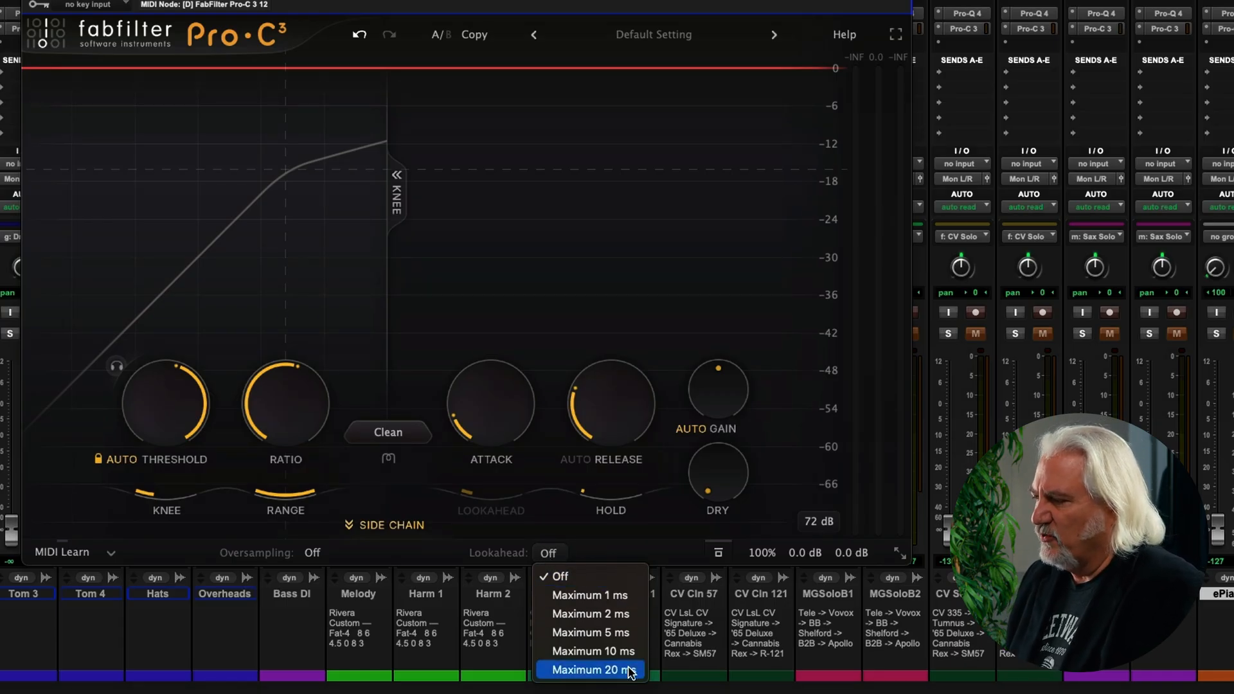
left_click(589, 669)
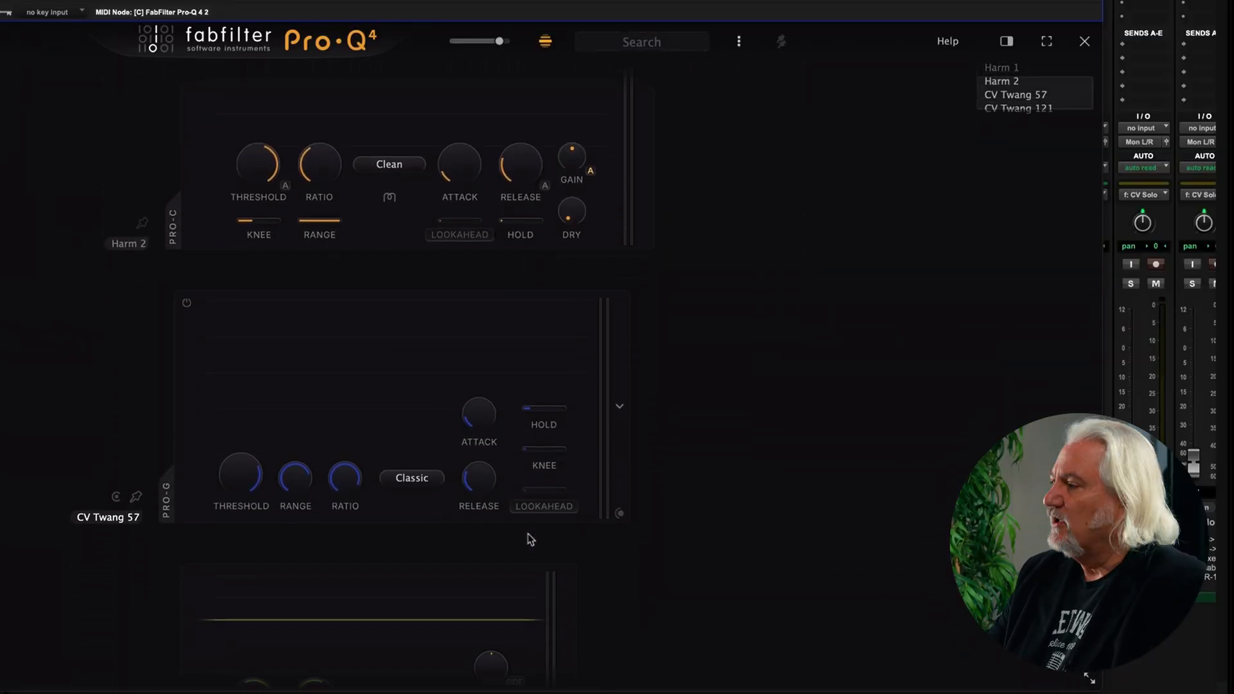
- Scroll the Pro-Q 4 instance list through the Pro-C and Pro-G instances on other tracks
scroll("up", 3)
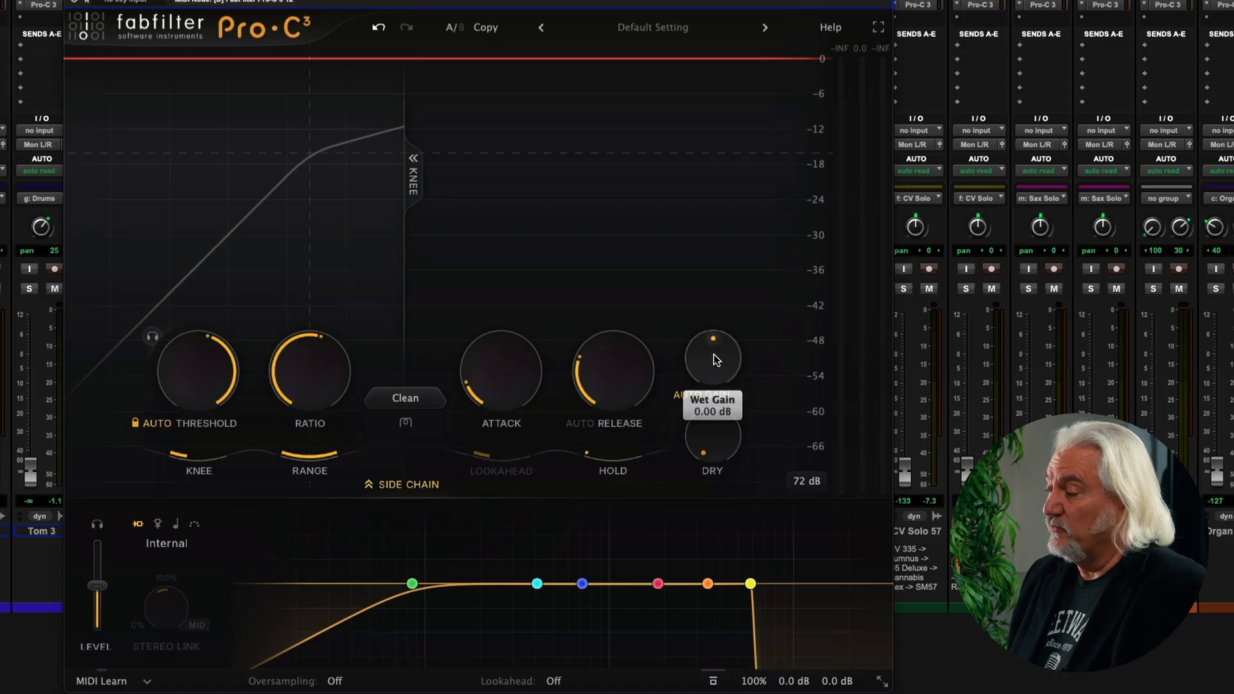
mouse_move(717, 355)
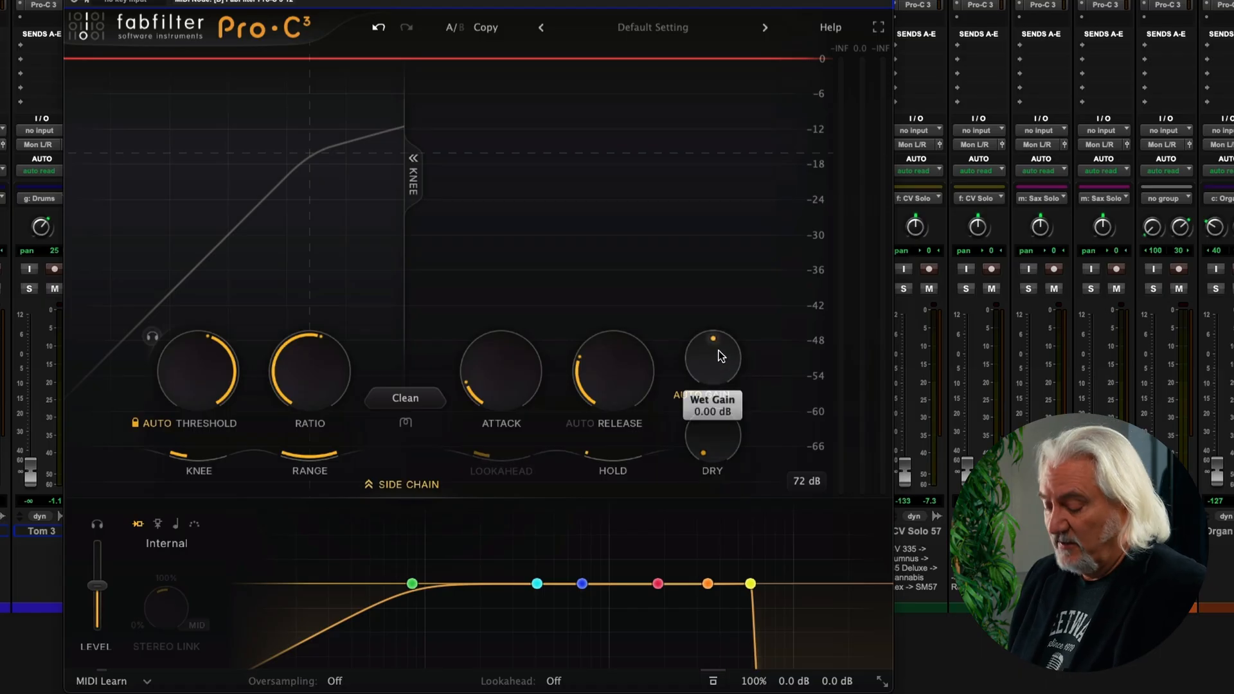